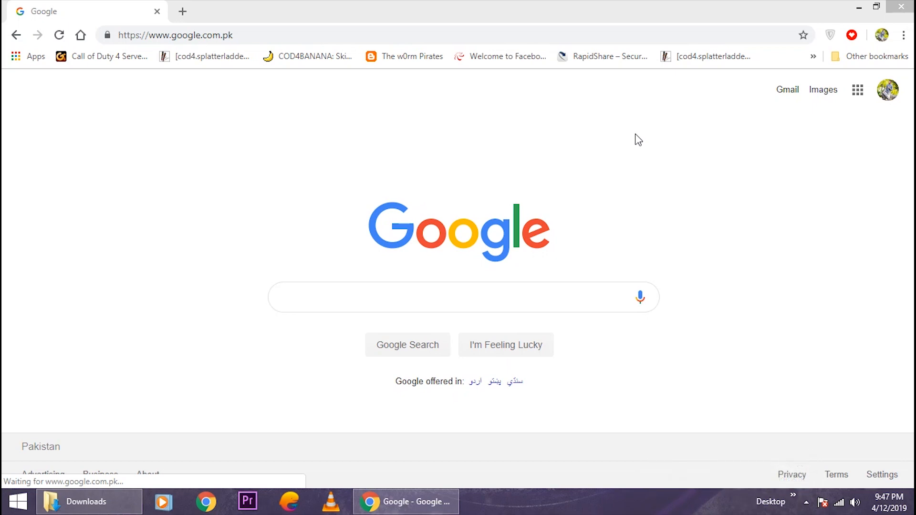
{"action": "mouse_move", "coordinate": [504, 232]}
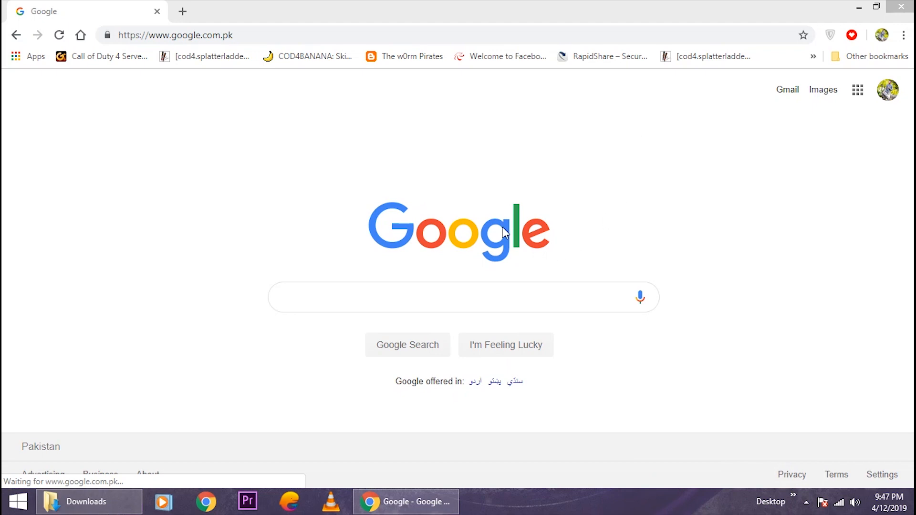
Search Google for 'mysql' using the earlier-search suggestion.
{"action": "type", "text": "m"}
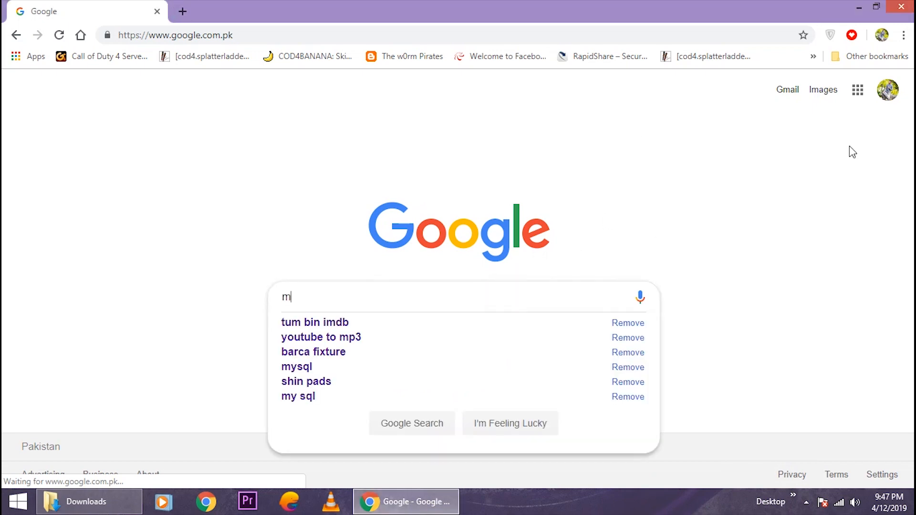
{"action": "left_click", "coordinate": [296, 366]}
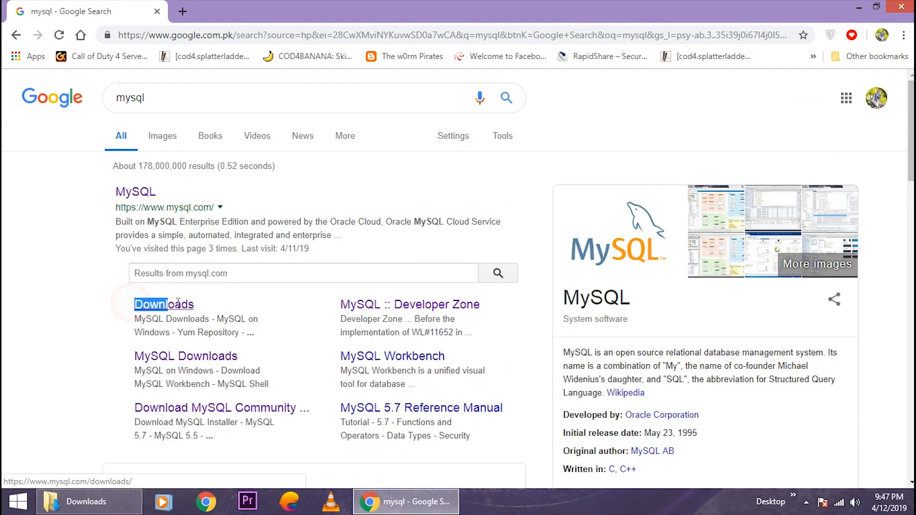
Go from the MySQL Downloads result to the Community (GPL) Downloads page.
{"action": "left_click", "coordinate": [163, 304]}
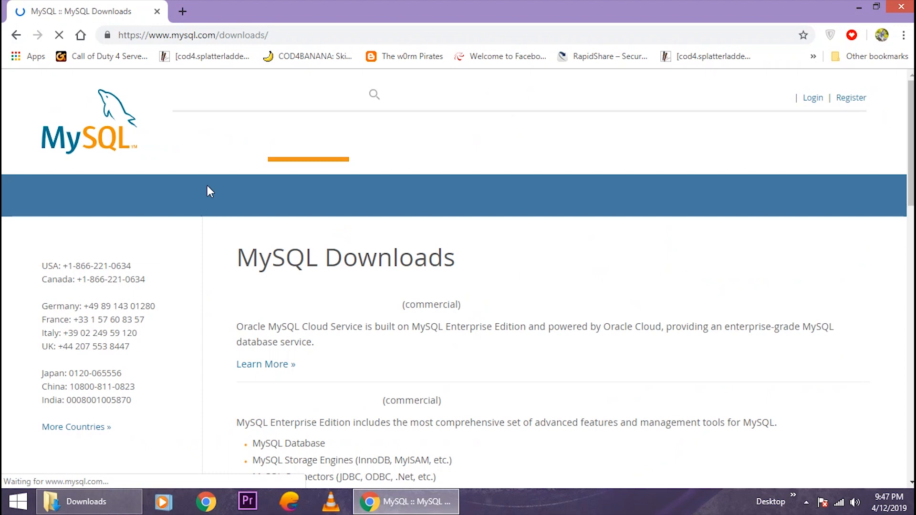
{"action": "scroll", "scroll_direction": "down", "scroll_amount": 3}
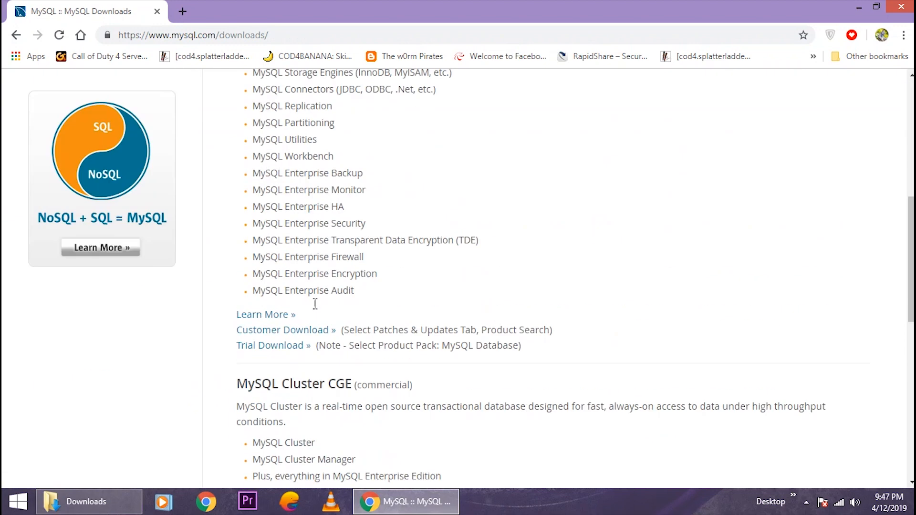
{"action": "scroll", "scroll_direction": "down", "scroll_amount": 3}
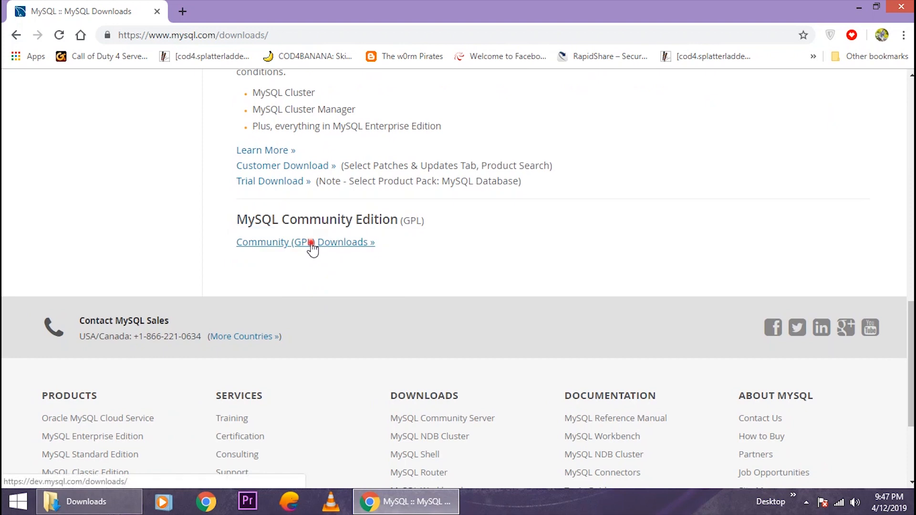
{"action": "left_click", "coordinate": [305, 242]}
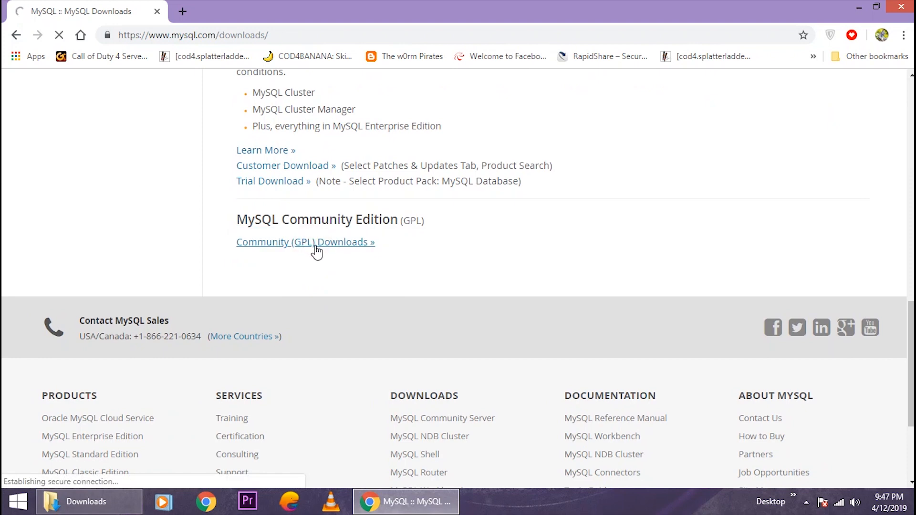
{"action": "left_click", "coordinate": [304, 242]}
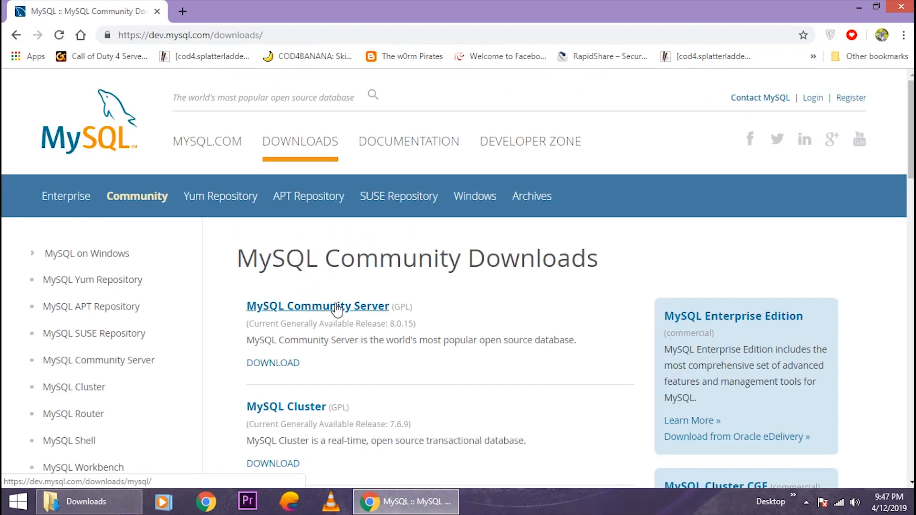
Reach the MySQL Installer 8.0.15 for Windows download page via MySQL Community Server.
{"action": "left_click", "coordinate": [318, 305]}
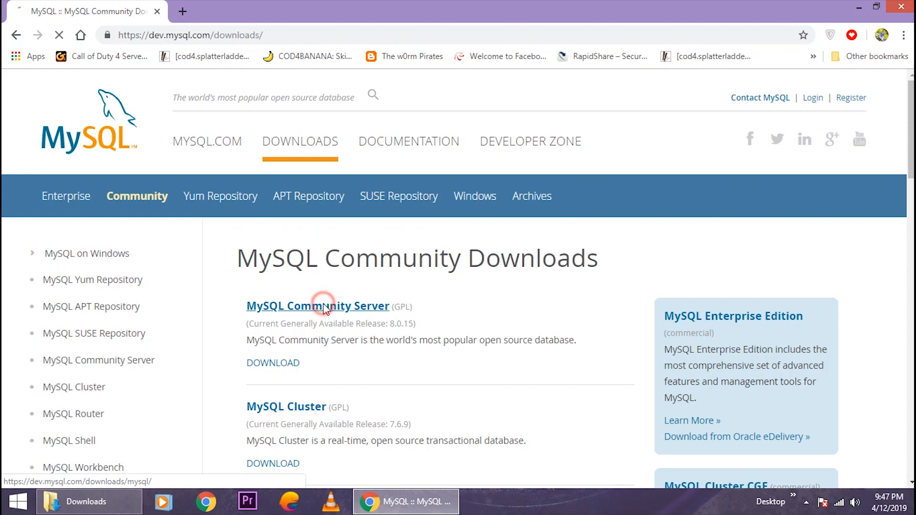
{"action": "left_click", "coordinate": [317, 305]}
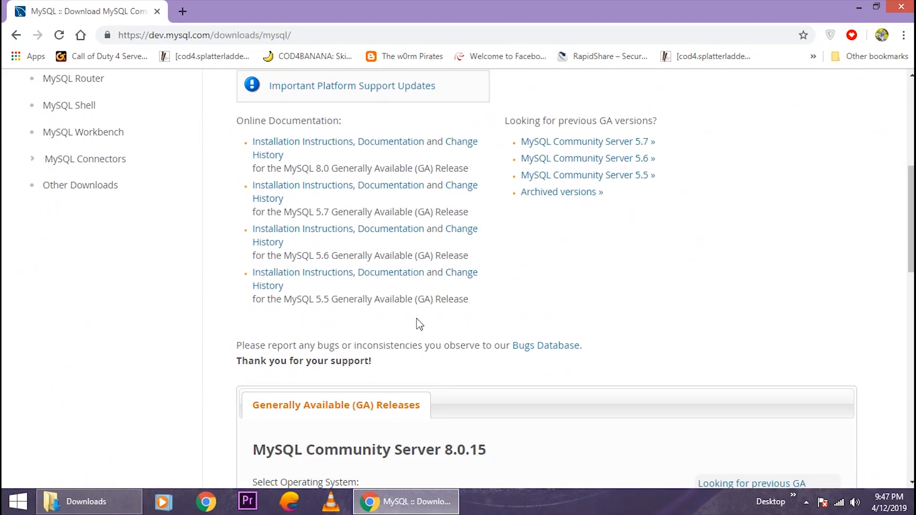
{"action": "scroll", "scroll_direction": "down", "scroll_amount": 3}
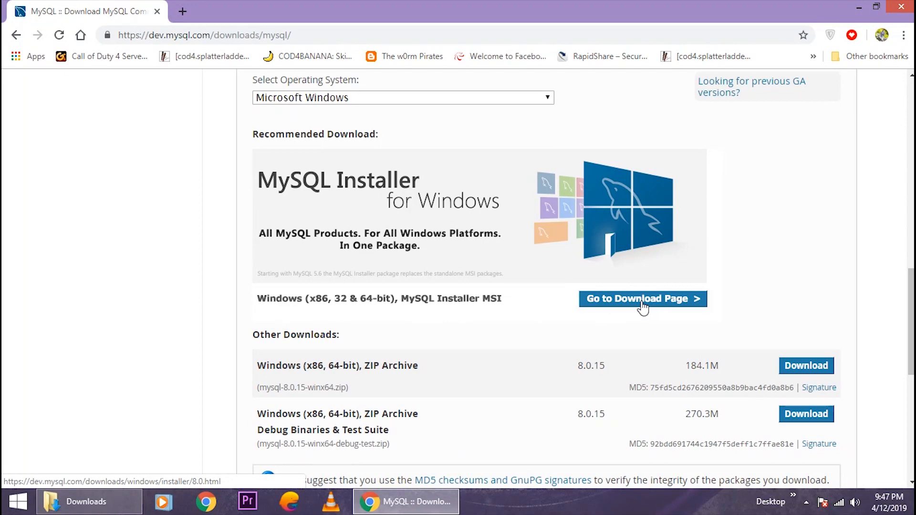
{"action": "mouse_move", "coordinate": [684, 312]}
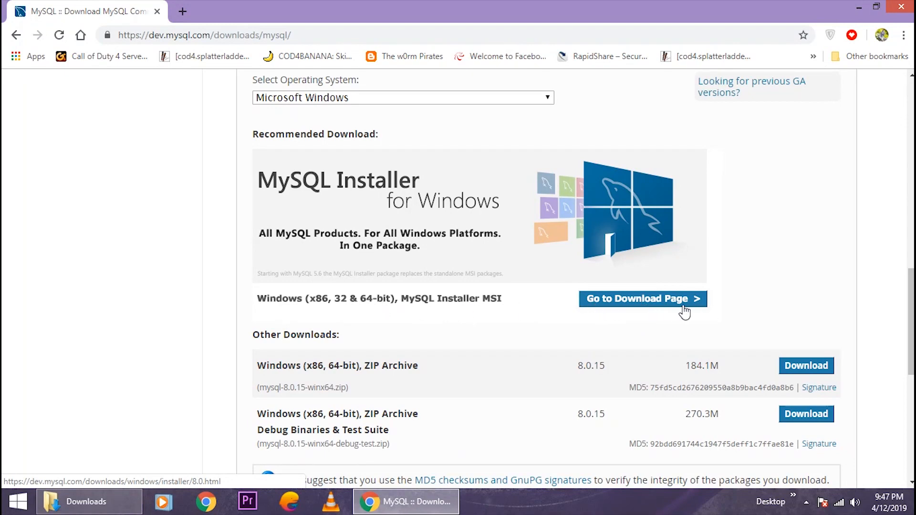
{"action": "left_click", "coordinate": [641, 299]}
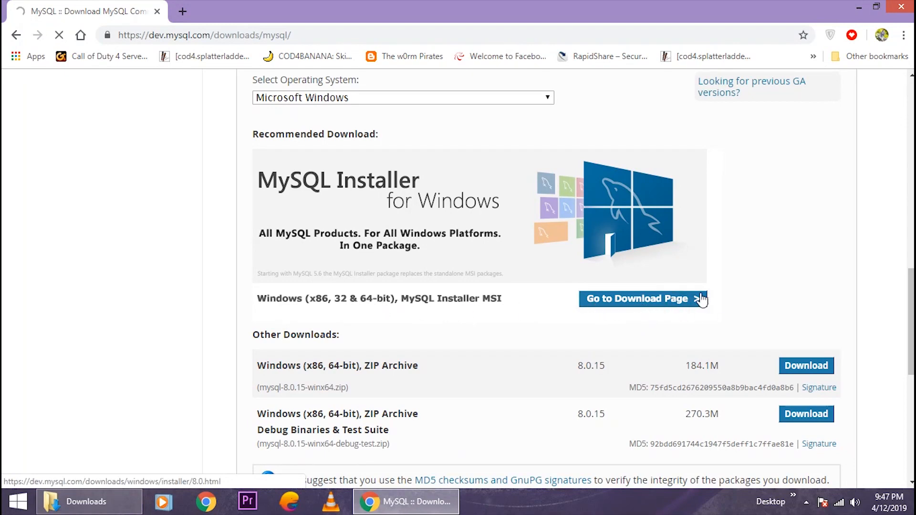
{"action": "left_click", "coordinate": [642, 299]}
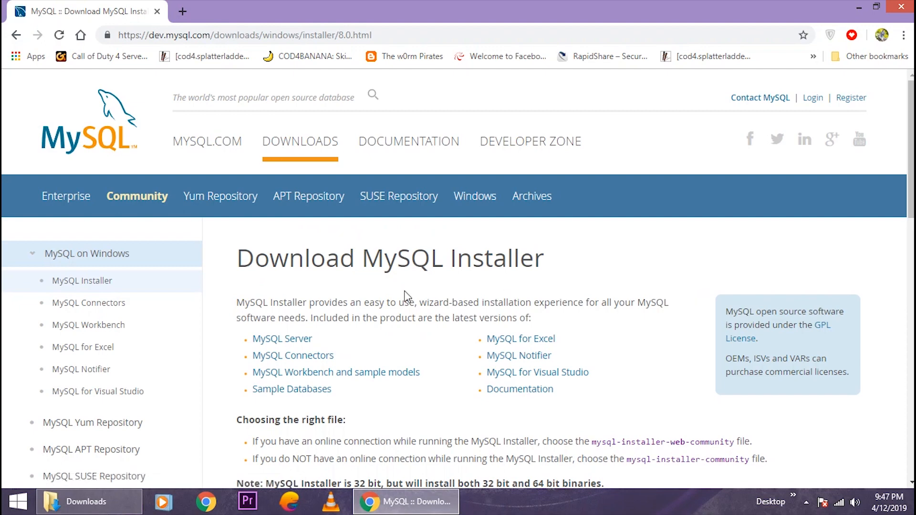
{"action": "scroll", "scroll_direction": "down", "scroll_amount": 3}
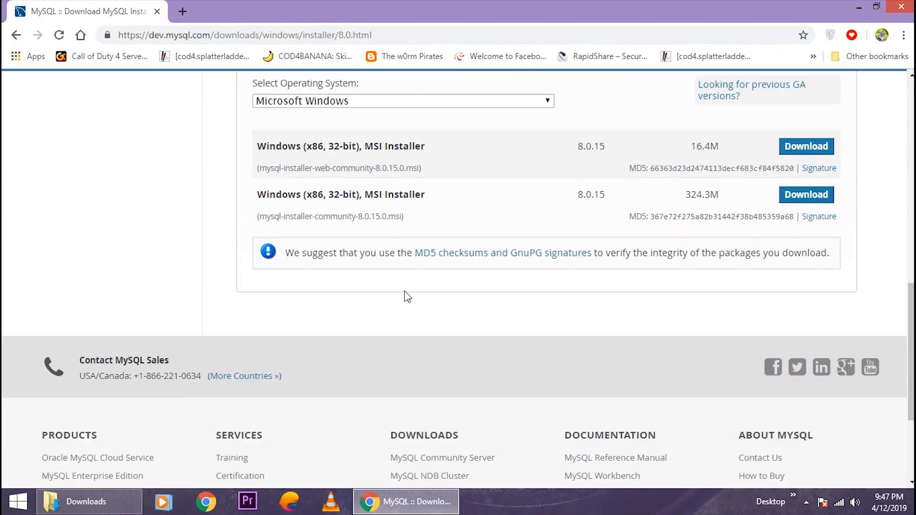
{"action": "scroll", "scroll_direction": "up", "scroll_amount": 3}
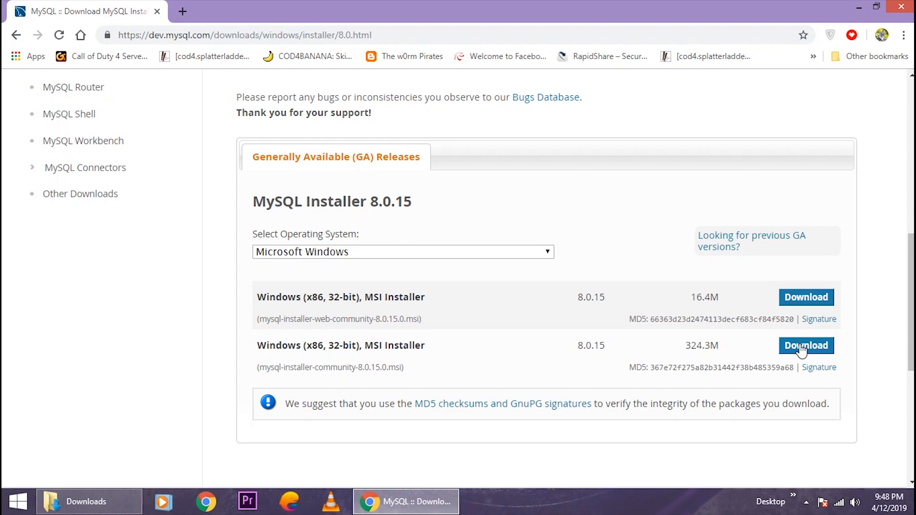
Start downloading the full 324.3M MSI installer without logging in.
{"action": "left_click", "coordinate": [806, 345]}
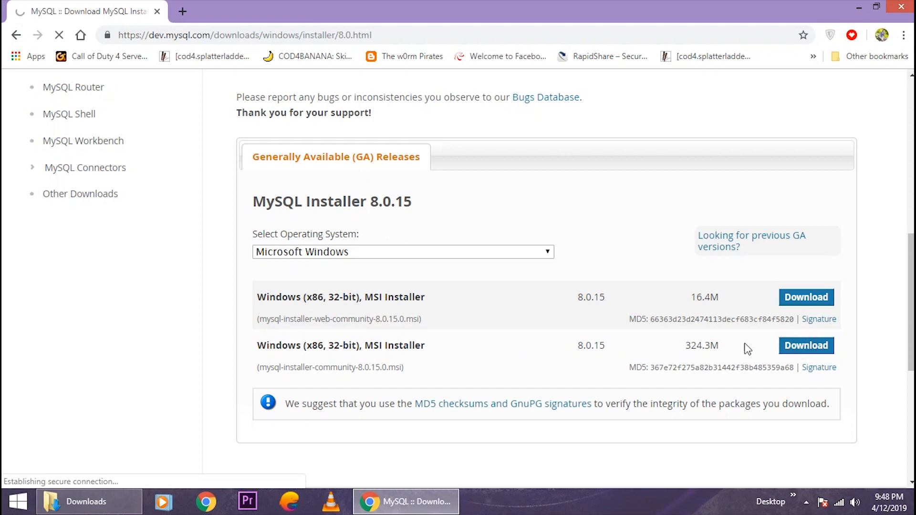
{"action": "left_click", "coordinate": [805, 345]}
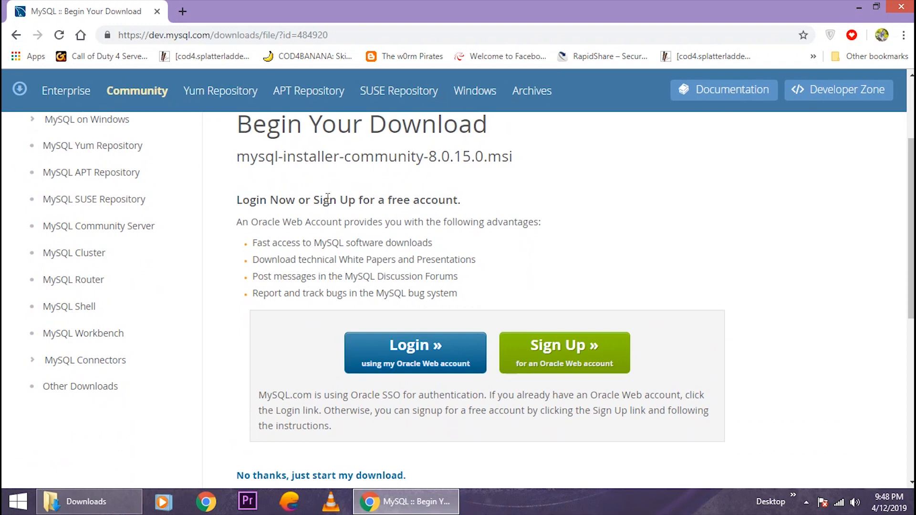
{"action": "scroll", "scroll_direction": "down", "scroll_amount": 3}
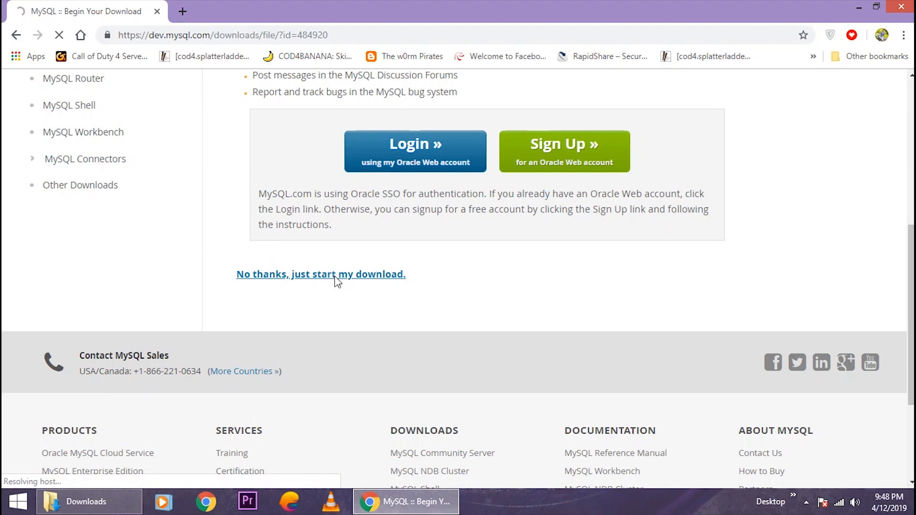
{"action": "left_click", "coordinate": [320, 274]}
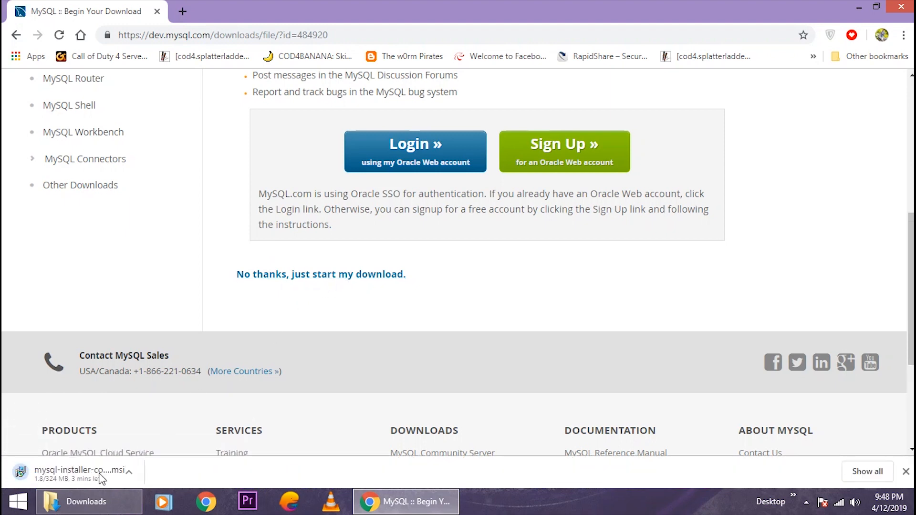
Cancel the running installer download from Chrome's download bar.
{"action": "left_click", "coordinate": [140, 470]}
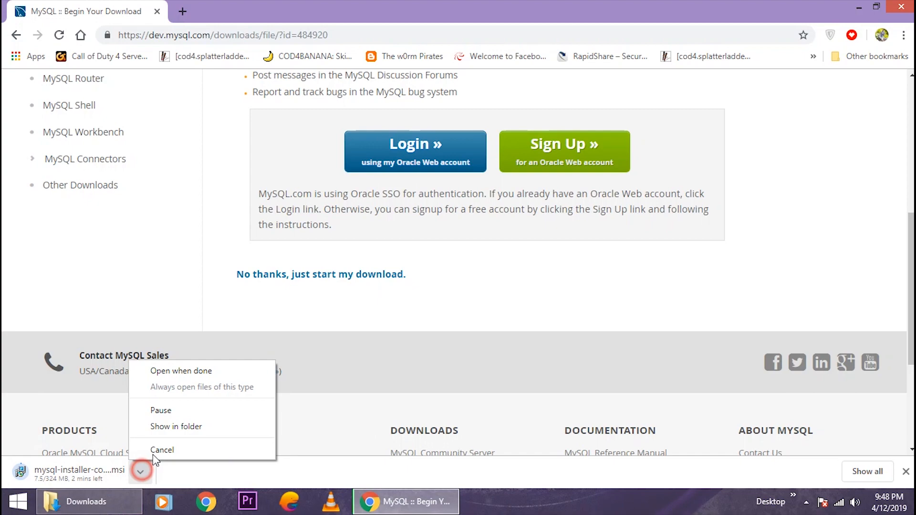
{"action": "left_click", "coordinate": [161, 449]}
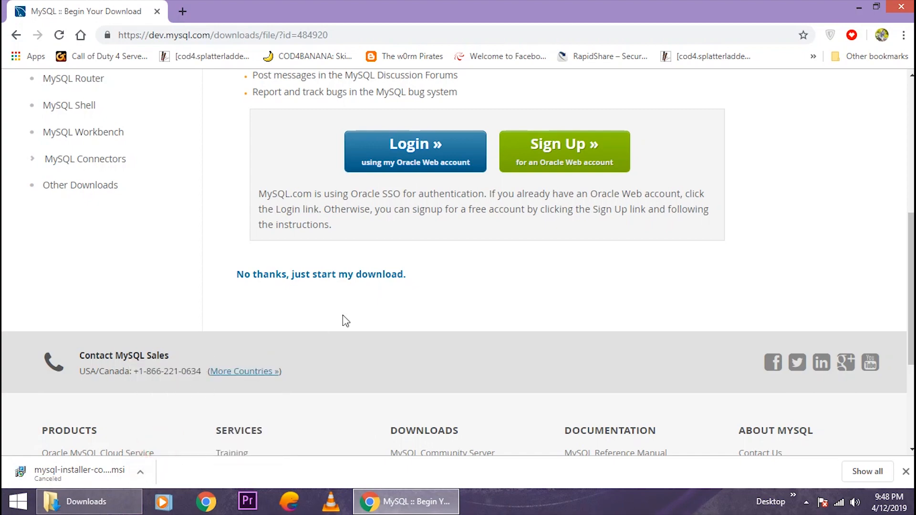
{"action": "mouse_move", "coordinate": [346, 467]}
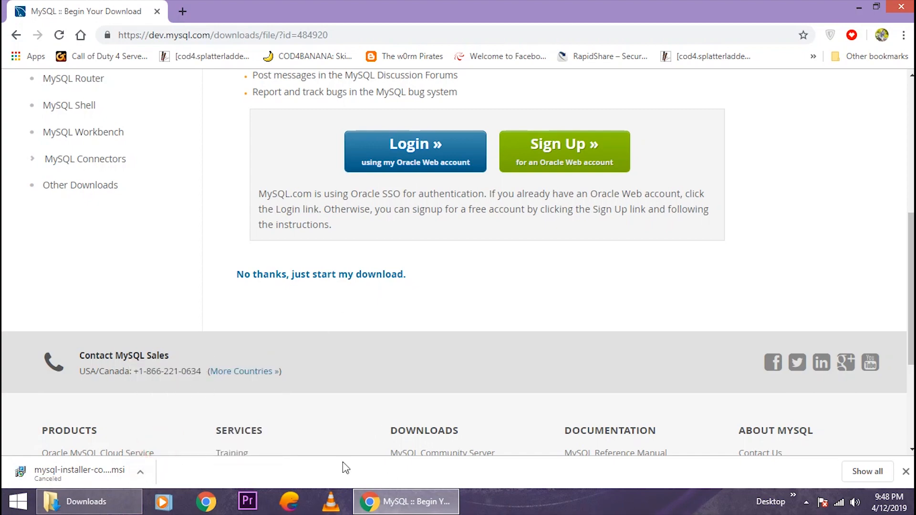
Launch mysql-installer-community-8.0.15.0.msi from the Downloads folder.
{"action": "left_click", "coordinate": [86, 502]}
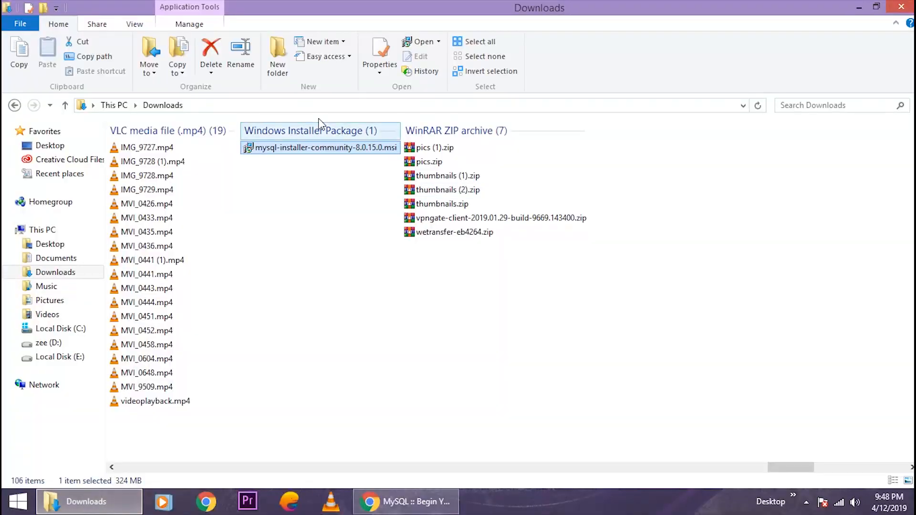
{"action": "mouse_move", "coordinate": [320, 147]}
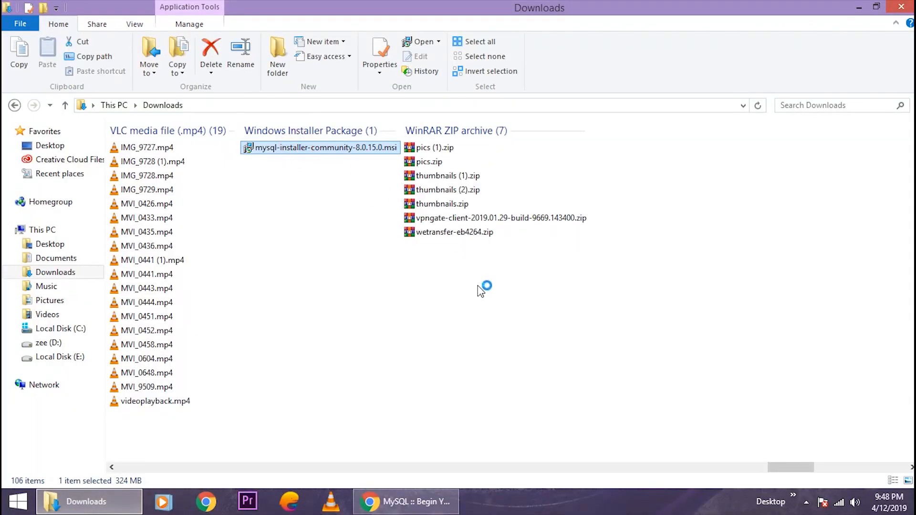
{"action": "double_click", "coordinate": [319, 147]}
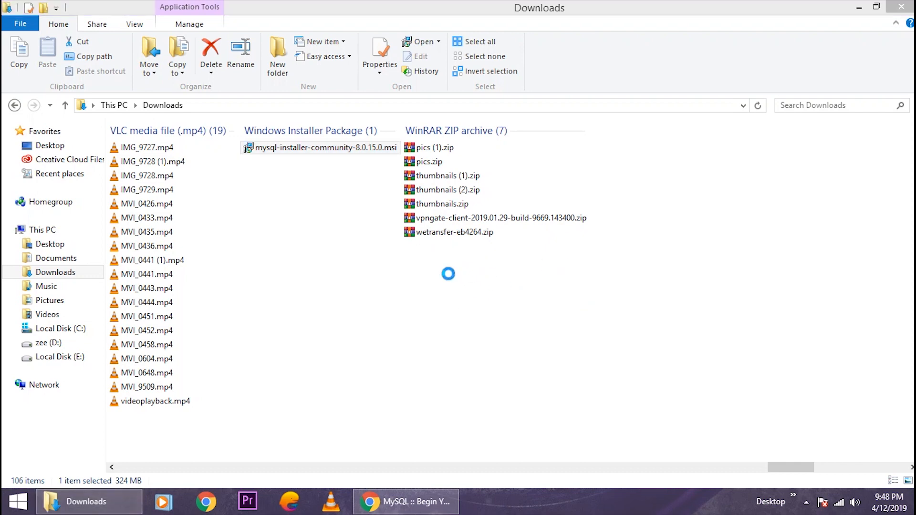
{"action": "double_click", "coordinate": [324, 147]}
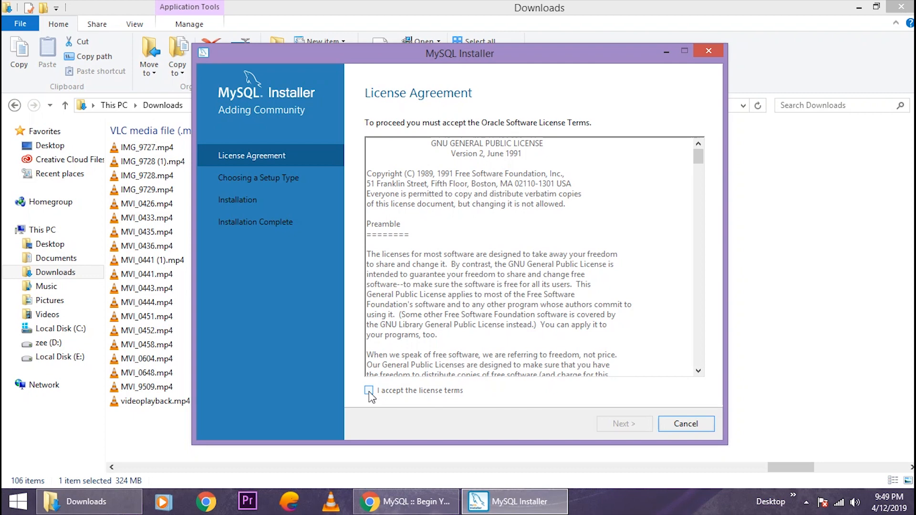
Accept the license, keep Developer Default and confirm continuing past the path conflicts.
{"action": "left_click", "coordinate": [368, 390]}
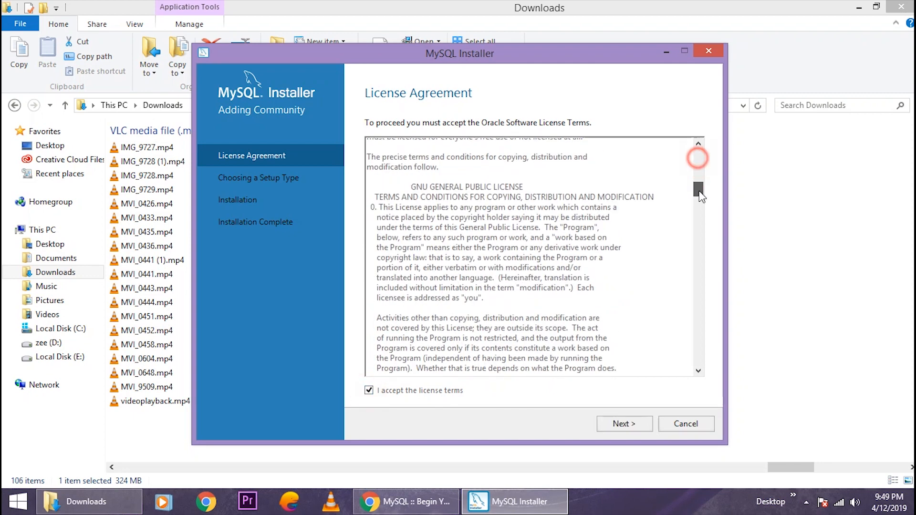
{"action": "left_click", "coordinate": [622, 423]}
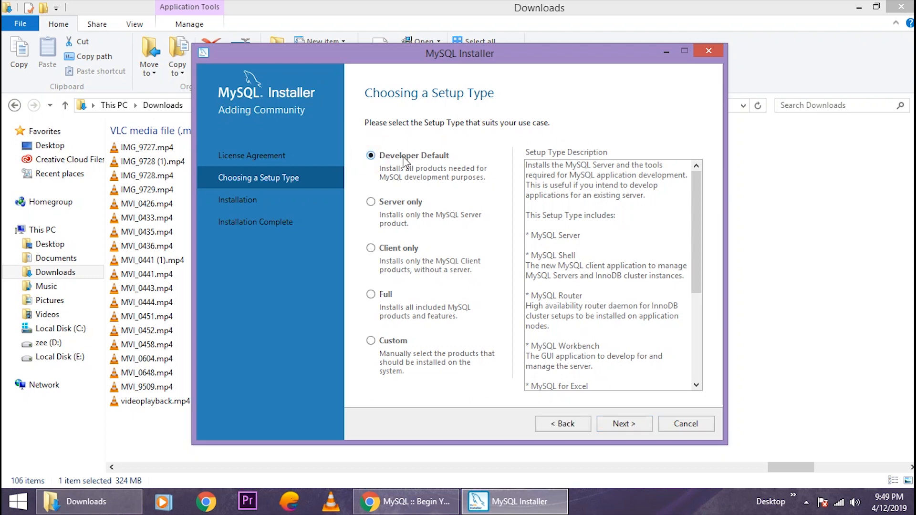
{"action": "left_click", "coordinate": [623, 423]}
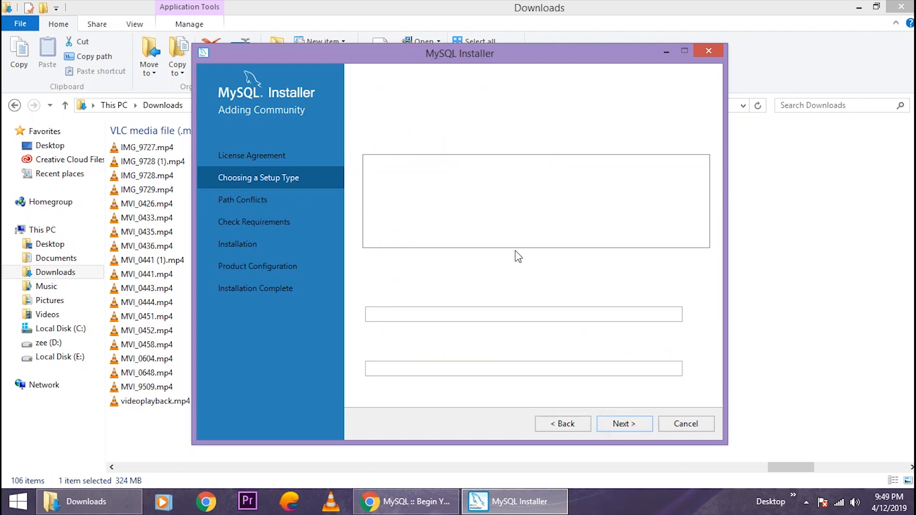
{"action": "left_click", "coordinate": [623, 423]}
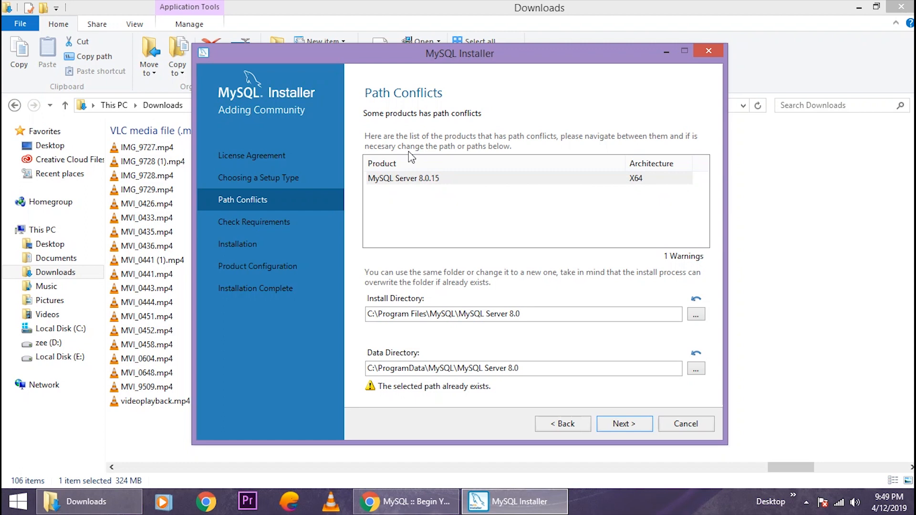
{"action": "left_click", "coordinate": [623, 424]}
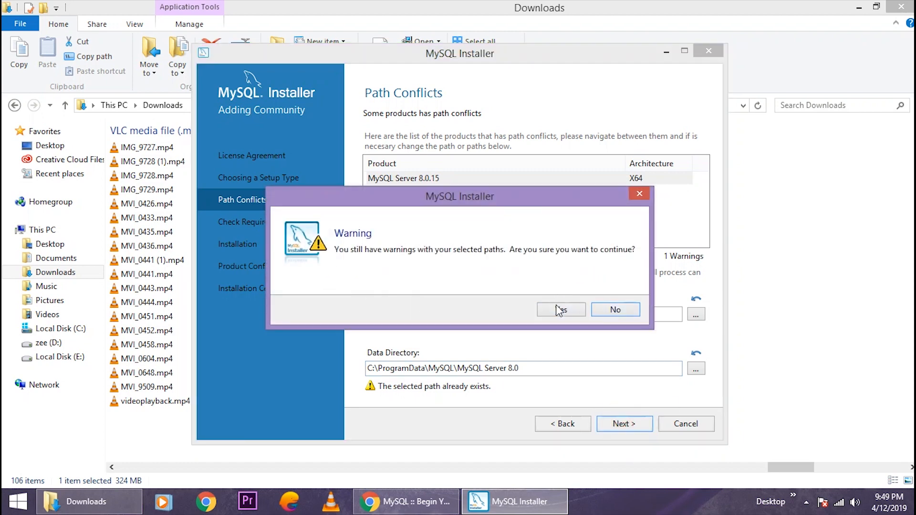
{"action": "left_click", "coordinate": [560, 309]}
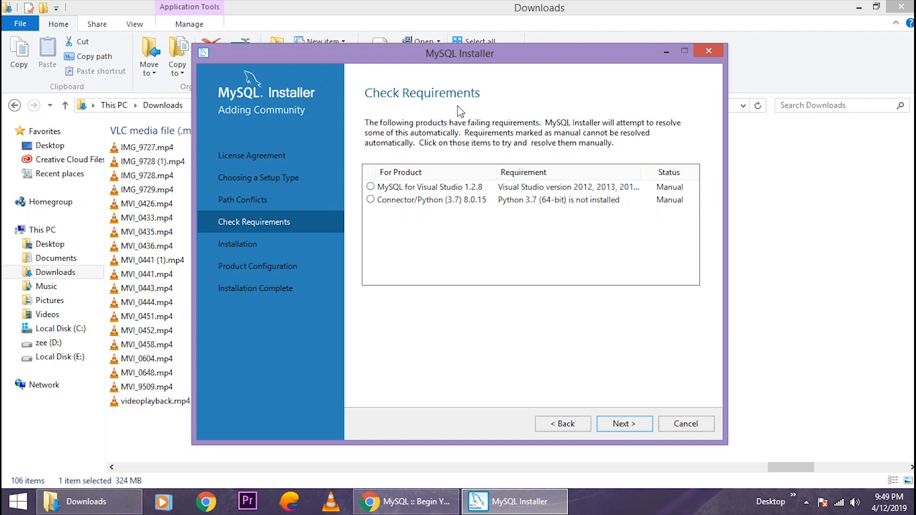
{"action": "mouse_move", "coordinate": [497, 233]}
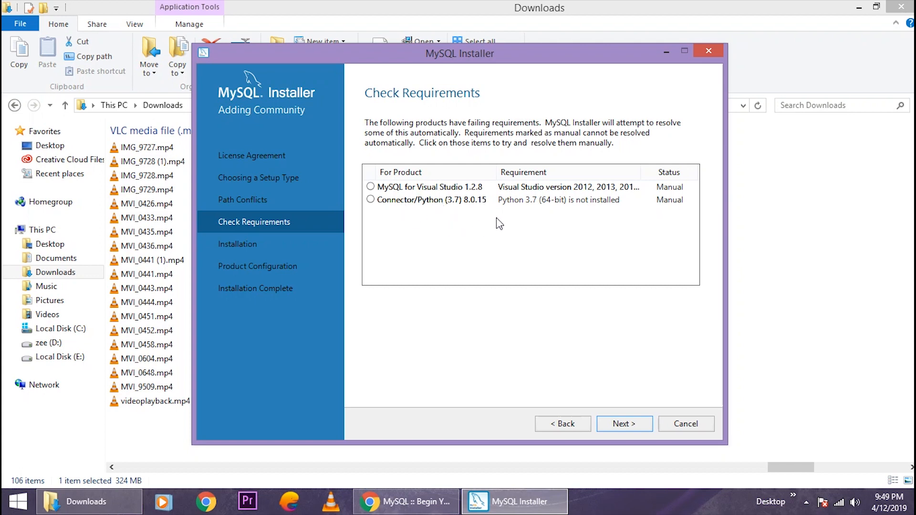
{"action": "mouse_move", "coordinate": [564, 205]}
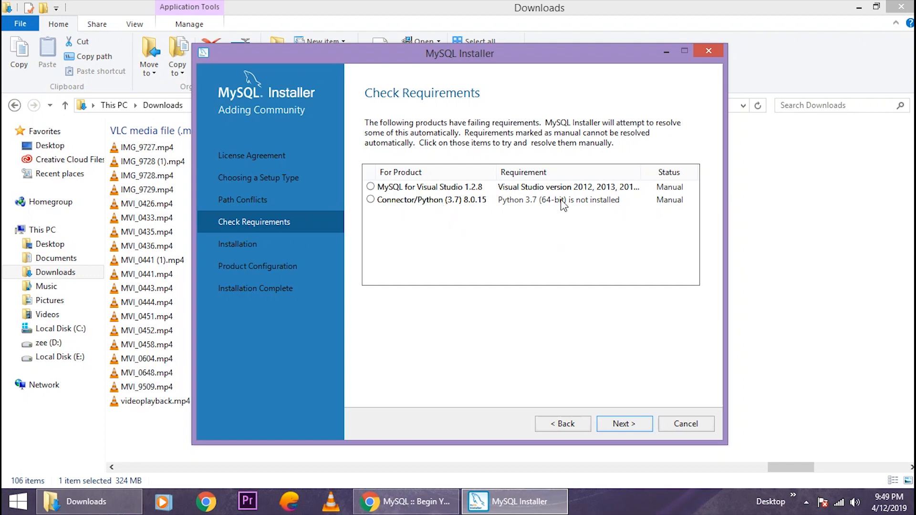
Continue to Installation despite the unmet Visual Studio and Python requirements.
{"action": "left_click", "coordinate": [624, 423]}
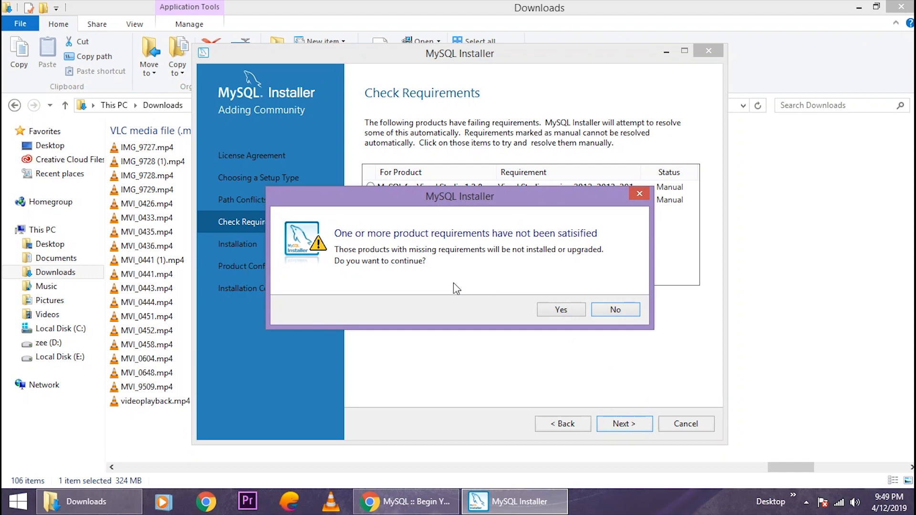
{"action": "left_click", "coordinate": [559, 309]}
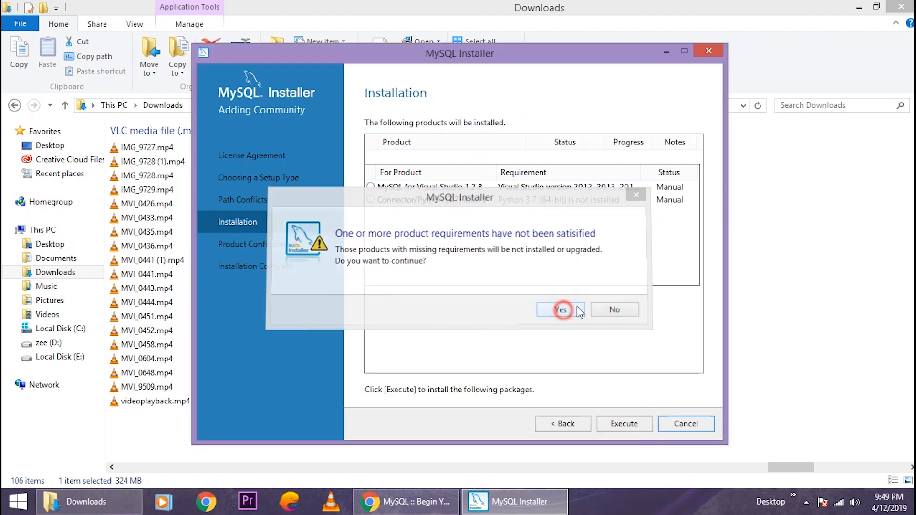
Execute installation of all listed MySQL 8.0.15 products and continue once Complete.
{"action": "left_click", "coordinate": [560, 310]}
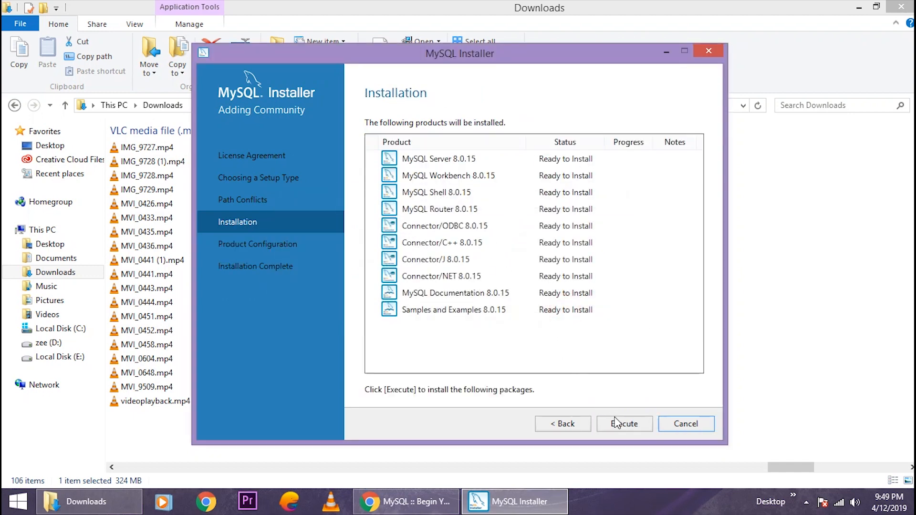
{"action": "left_click", "coordinate": [623, 424]}
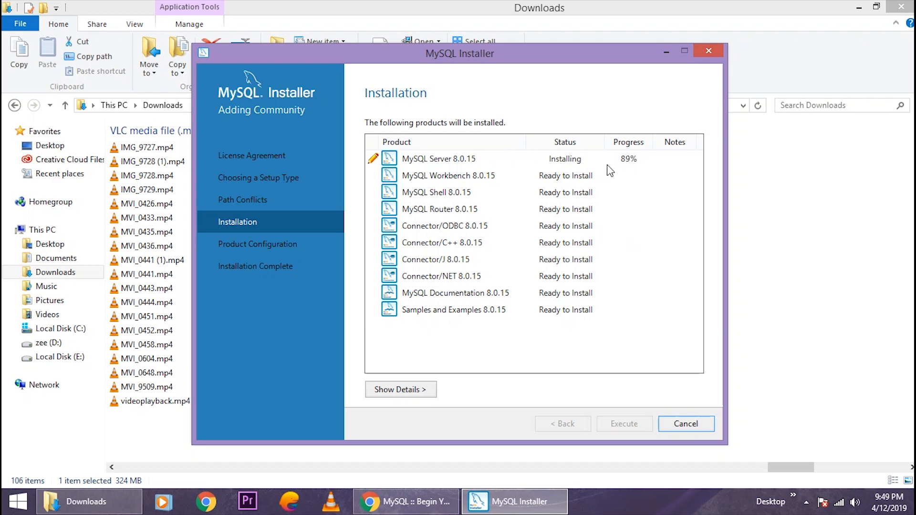
{"action": "mouse_move", "coordinate": [582, 234]}
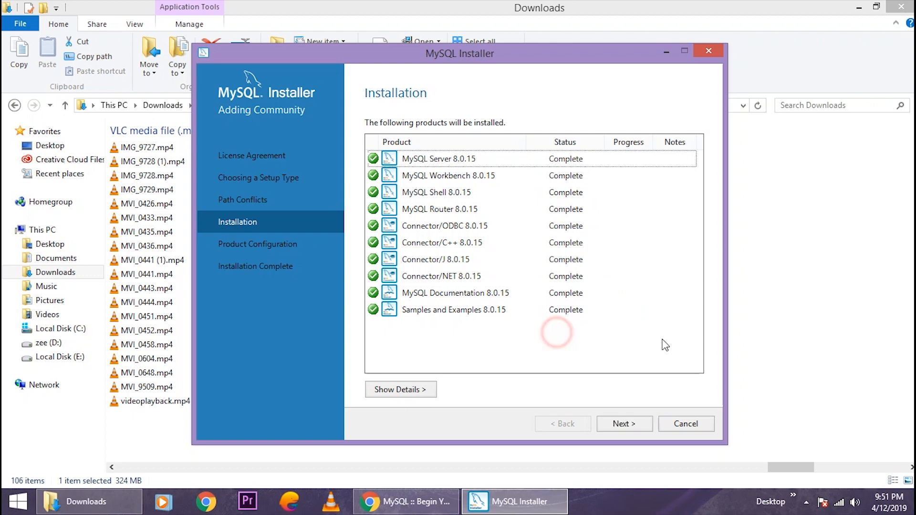
{"action": "mouse_move", "coordinate": [607, 364]}
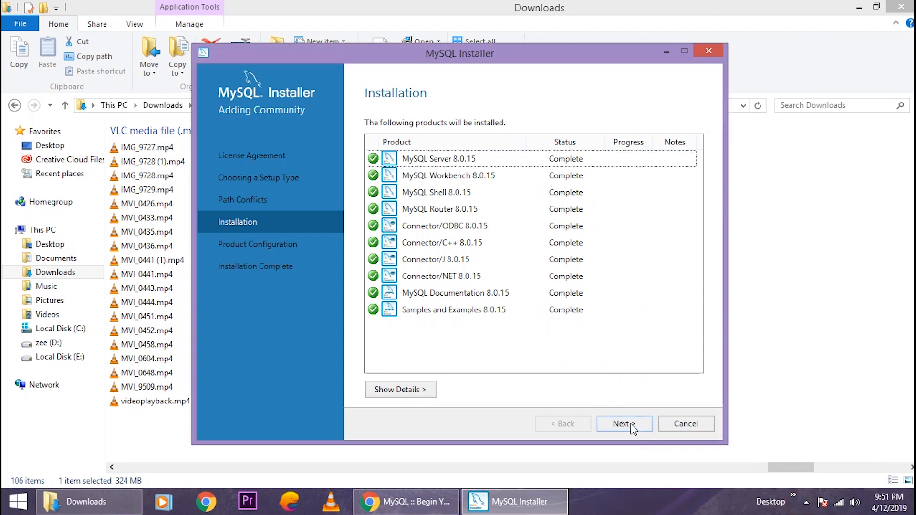
{"action": "left_click", "coordinate": [623, 424]}
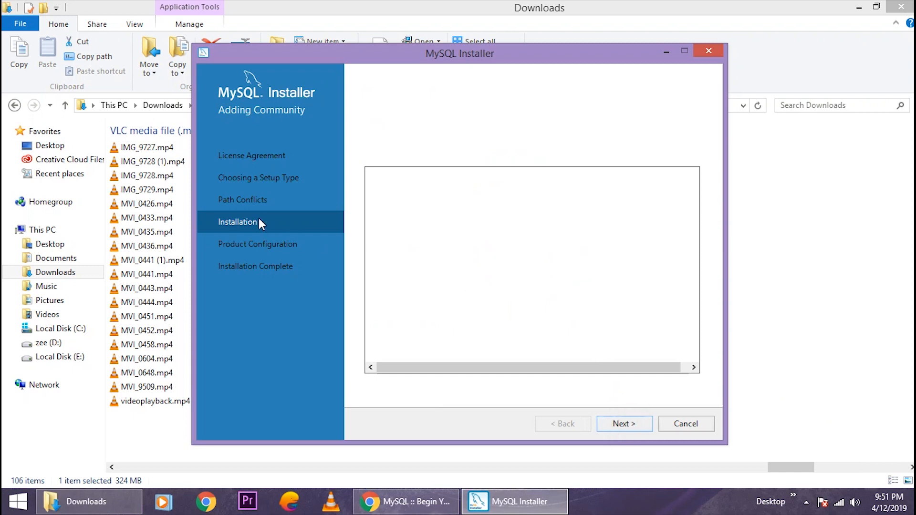
{"action": "mouse_move", "coordinate": [702, 434]}
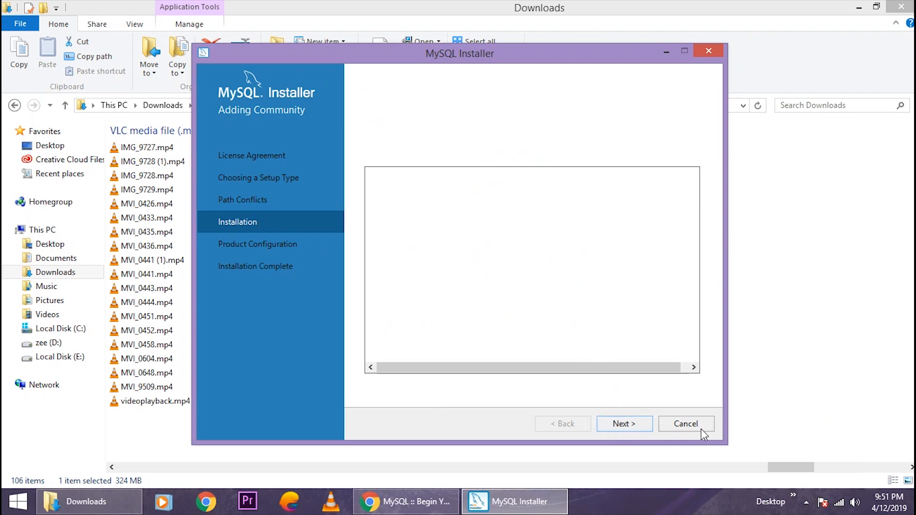
Configure Server as Standalone, Development Computer on port 3306, up to Authentication Method.
{"action": "left_click", "coordinate": [623, 423]}
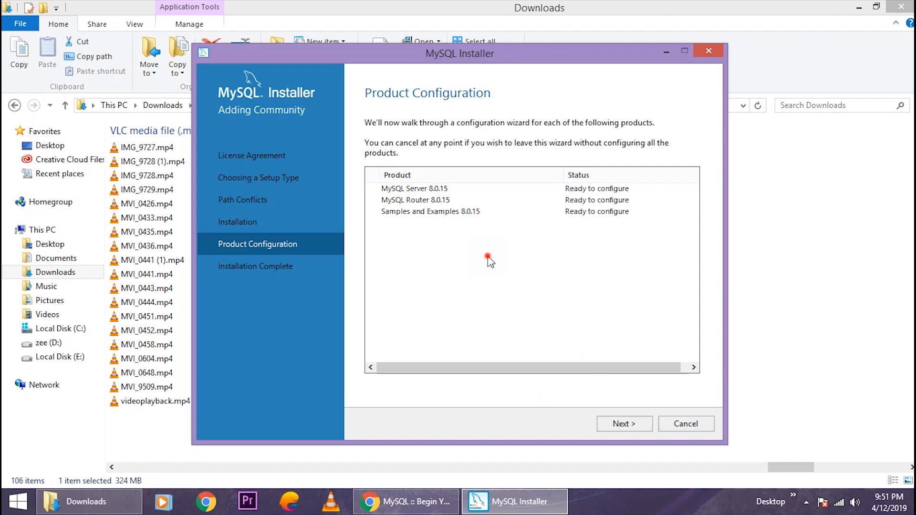
{"action": "mouse_move", "coordinate": [456, 139]}
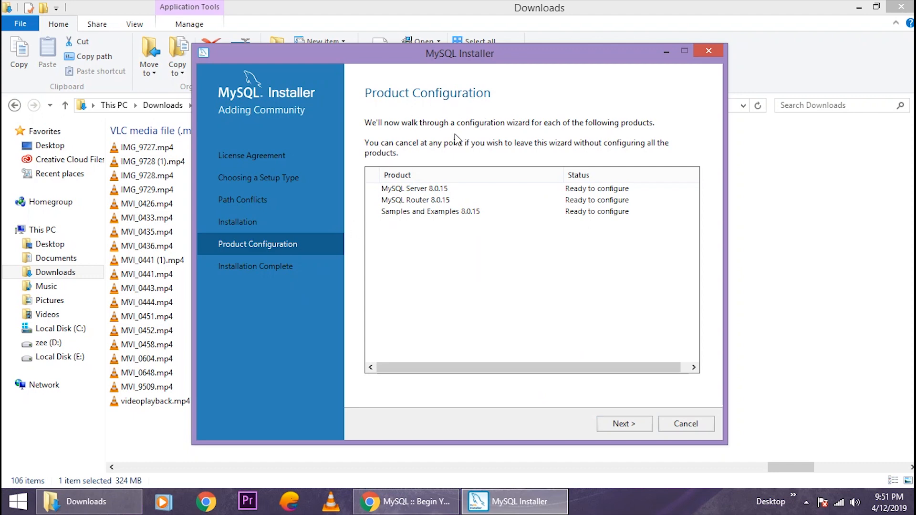
{"action": "mouse_move", "coordinate": [557, 245]}
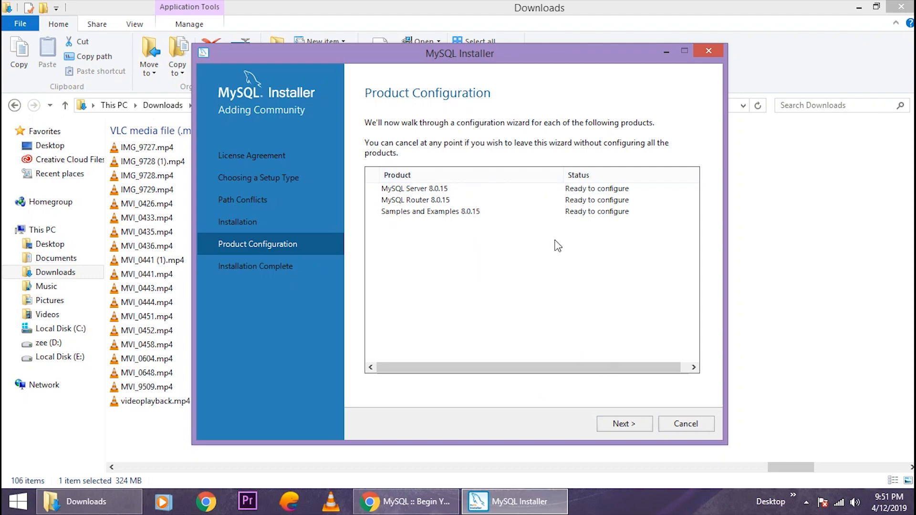
{"action": "left_click", "coordinate": [624, 423]}
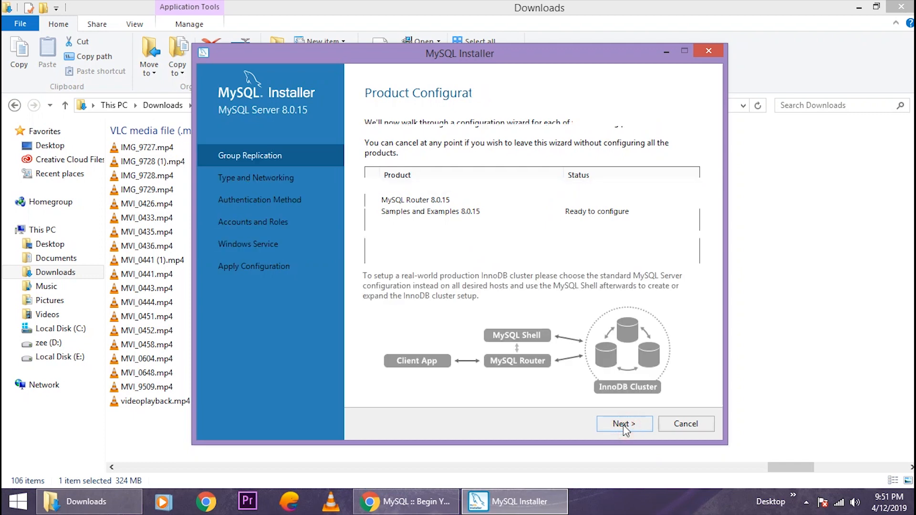
{"action": "left_click", "coordinate": [624, 423]}
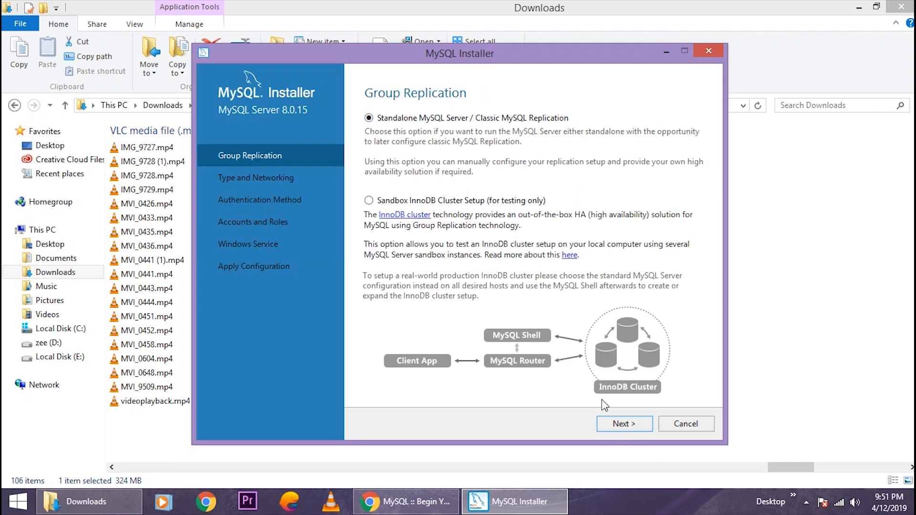
{"action": "left_click", "coordinate": [624, 424]}
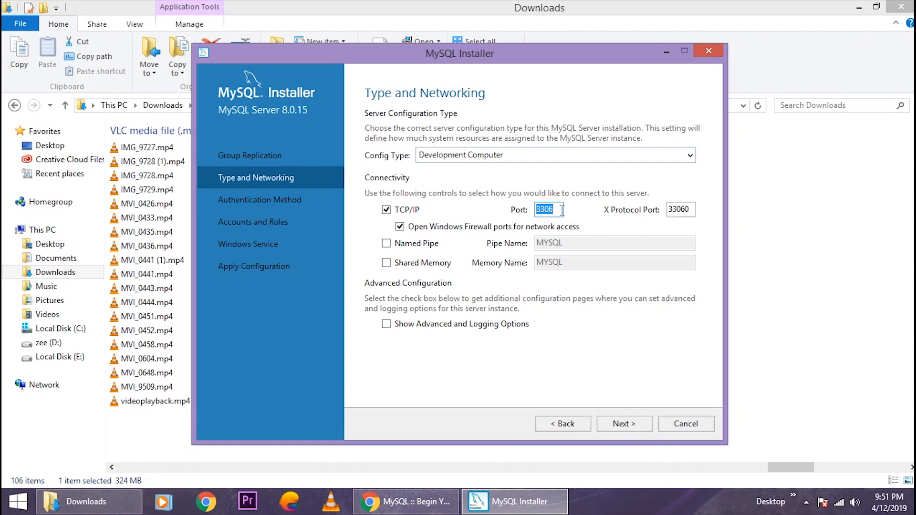
{"action": "left_click", "coordinate": [681, 209]}
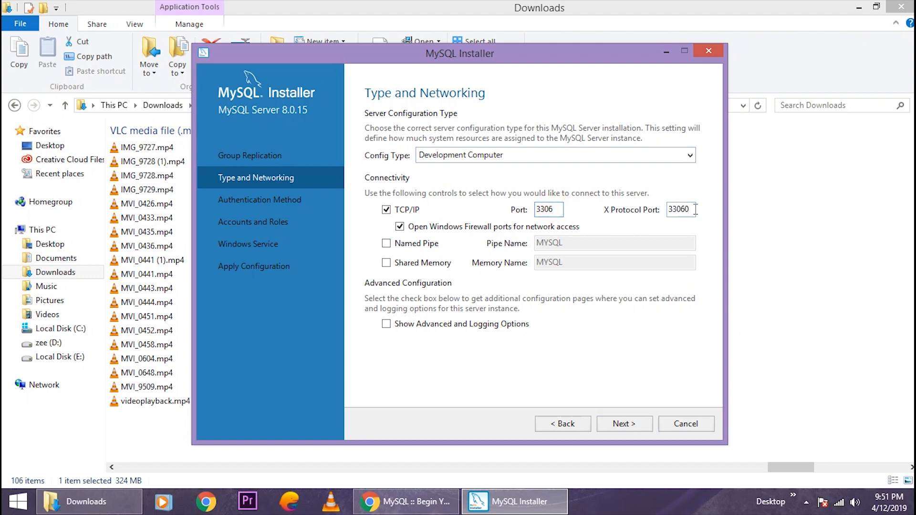
{"action": "left_click", "coordinate": [624, 423]}
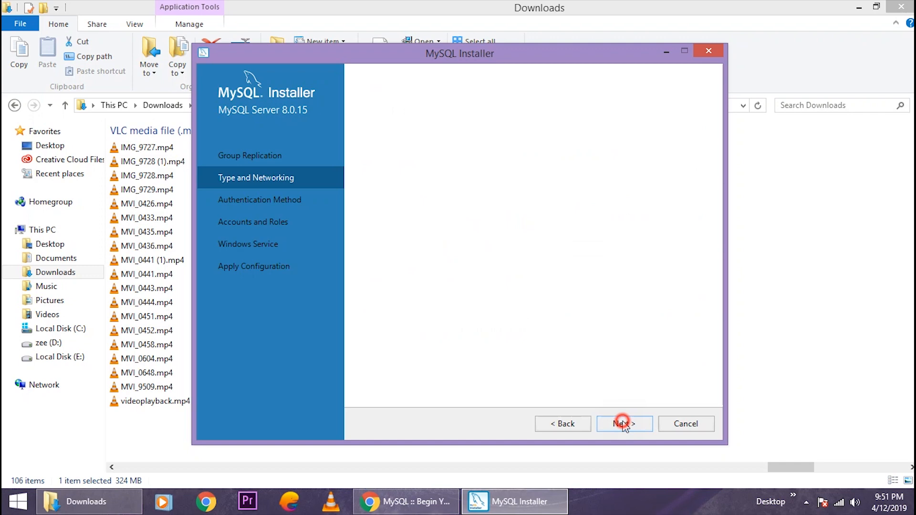
{"action": "left_click", "coordinate": [624, 423]}
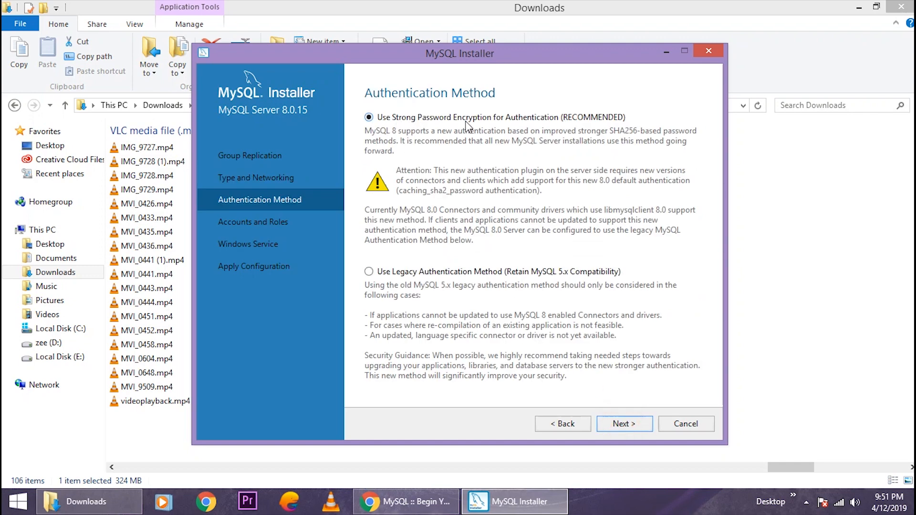
Check the root password and keep the default MYSQL80 Windows service settings.
{"action": "left_click", "coordinate": [623, 424]}
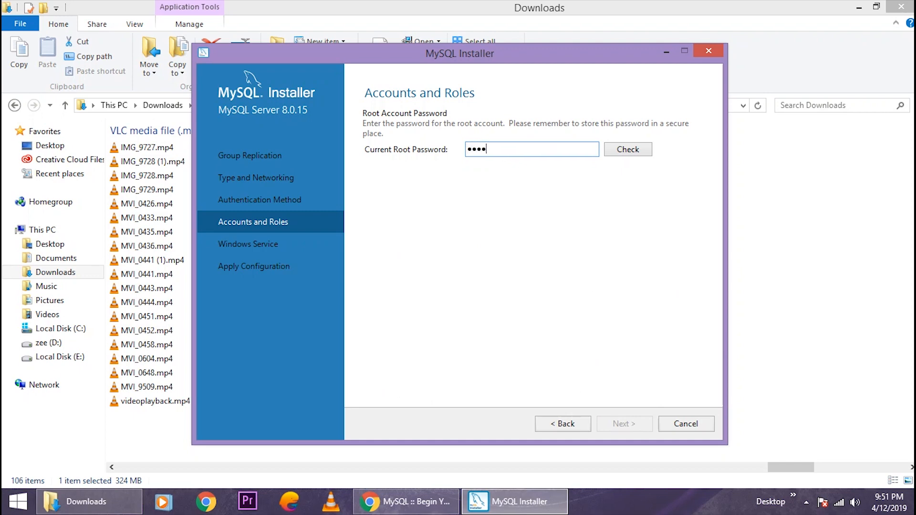
{"action": "left_click", "coordinate": [627, 148]}
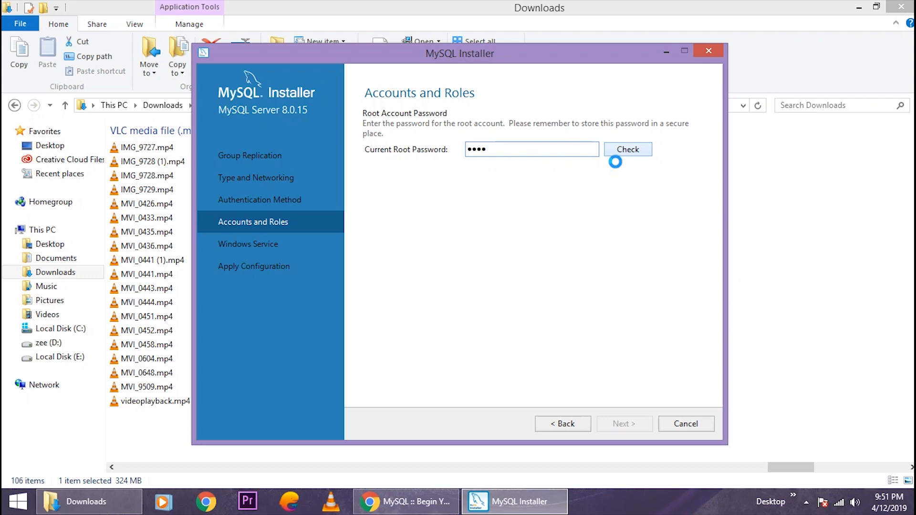
{"action": "left_click", "coordinate": [627, 149]}
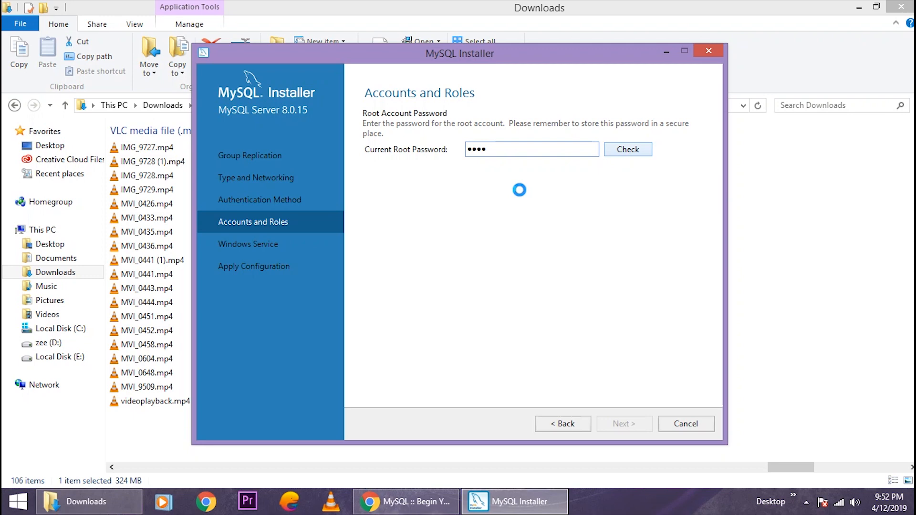
{"action": "left_click", "coordinate": [627, 149]}
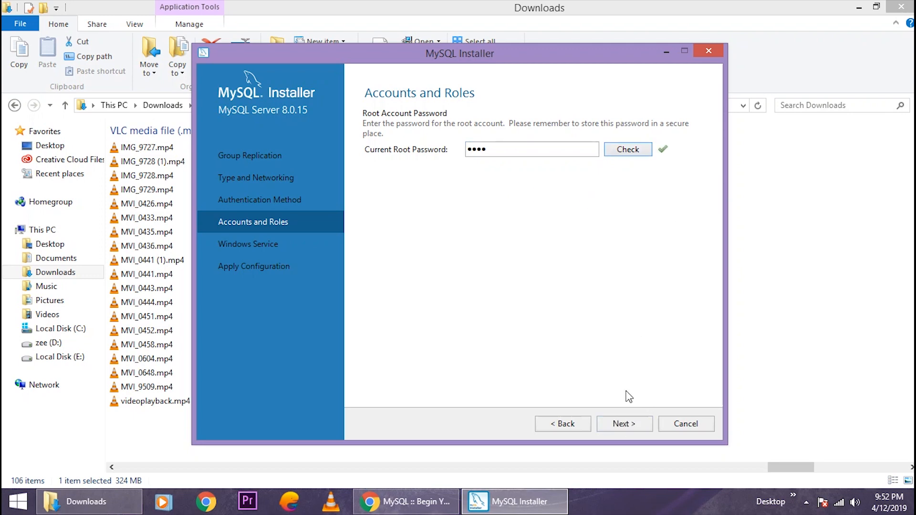
{"action": "left_click", "coordinate": [623, 423]}
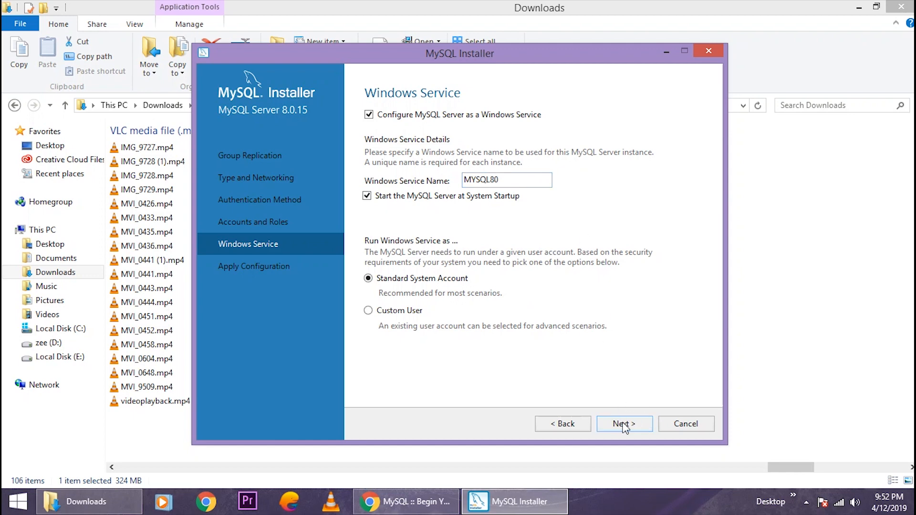
{"action": "left_click", "coordinate": [623, 423]}
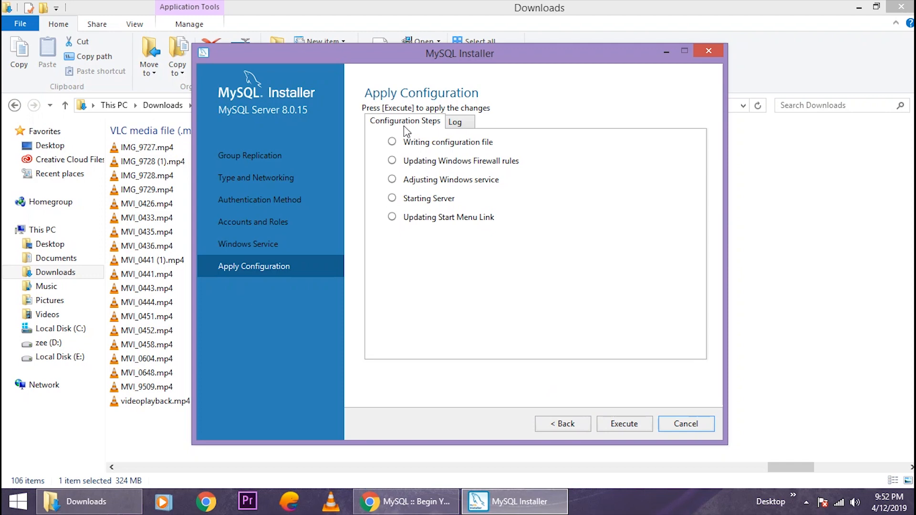
{"action": "mouse_move", "coordinate": [591, 446]}
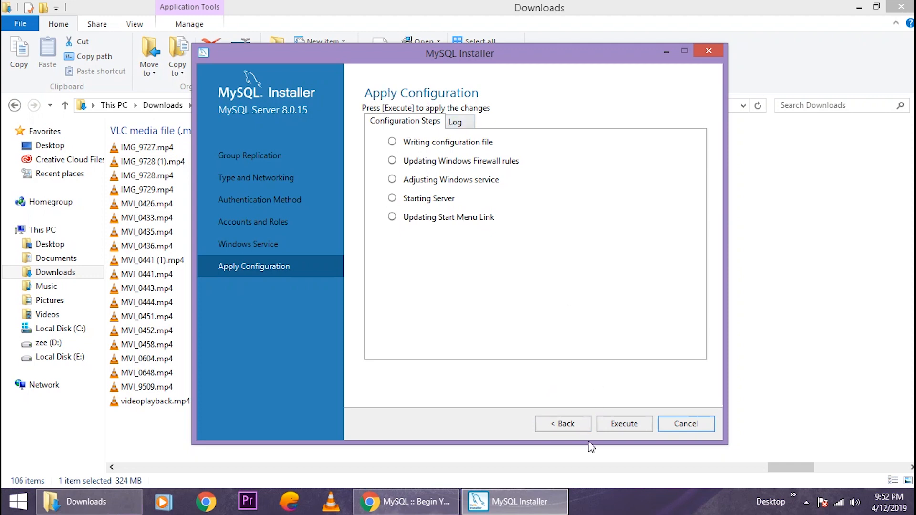
Execute and finish applying the MySQL Server 8.0.15 configuration.
{"action": "left_click", "coordinate": [624, 424]}
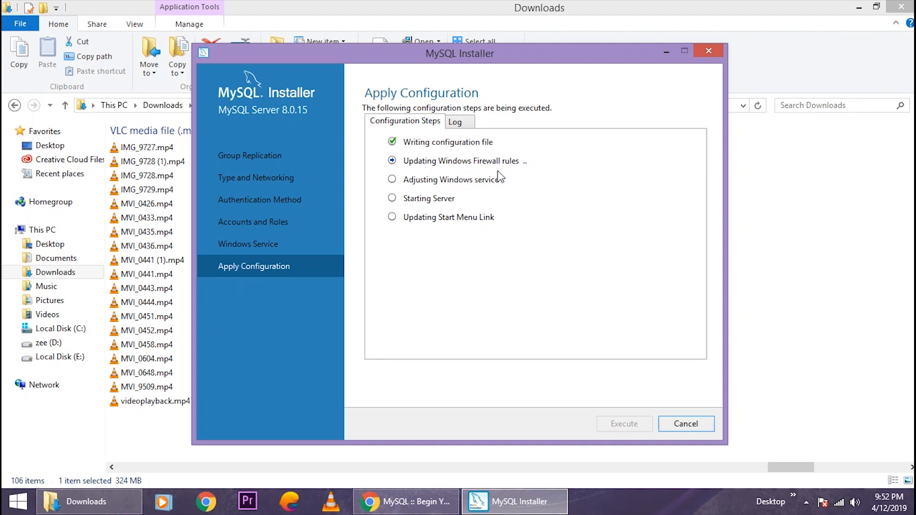
{"action": "mouse_move", "coordinate": [510, 203]}
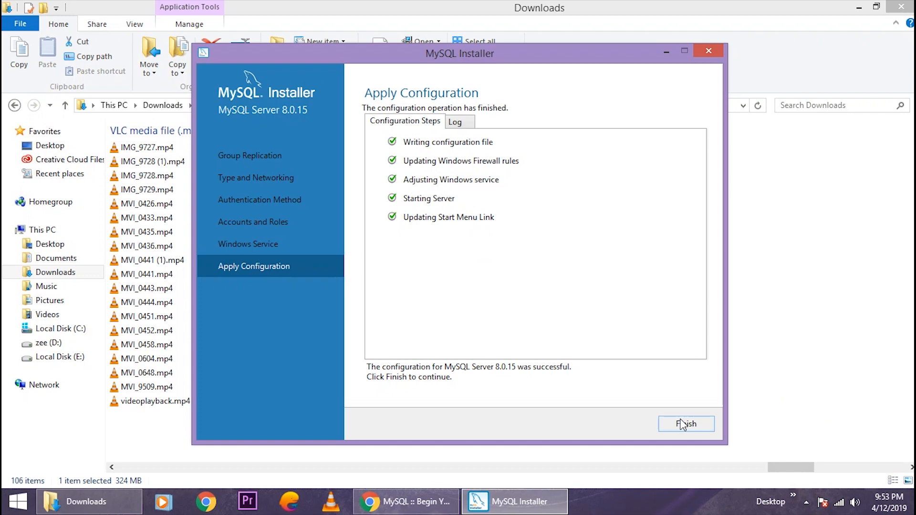
{"action": "left_click", "coordinate": [685, 423]}
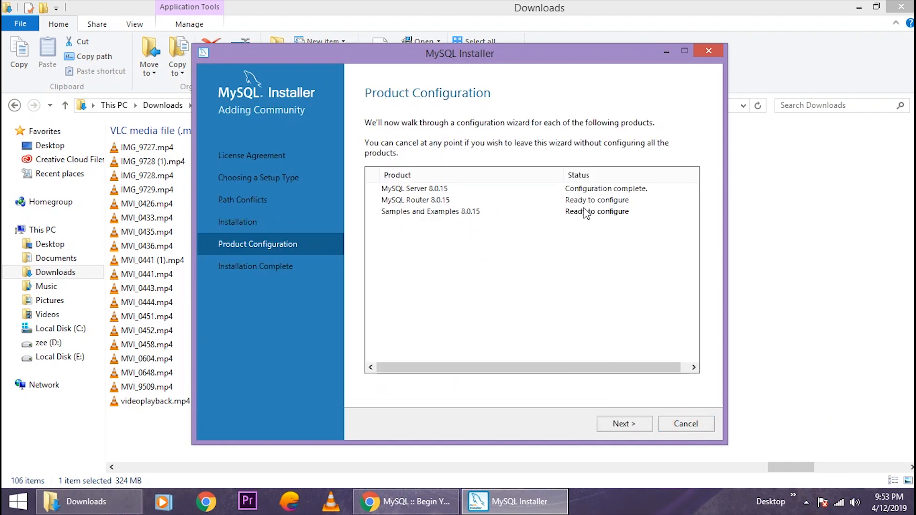
Skip MySQL Router configuration and move on to Samples and Examples.
{"action": "left_click", "coordinate": [624, 424]}
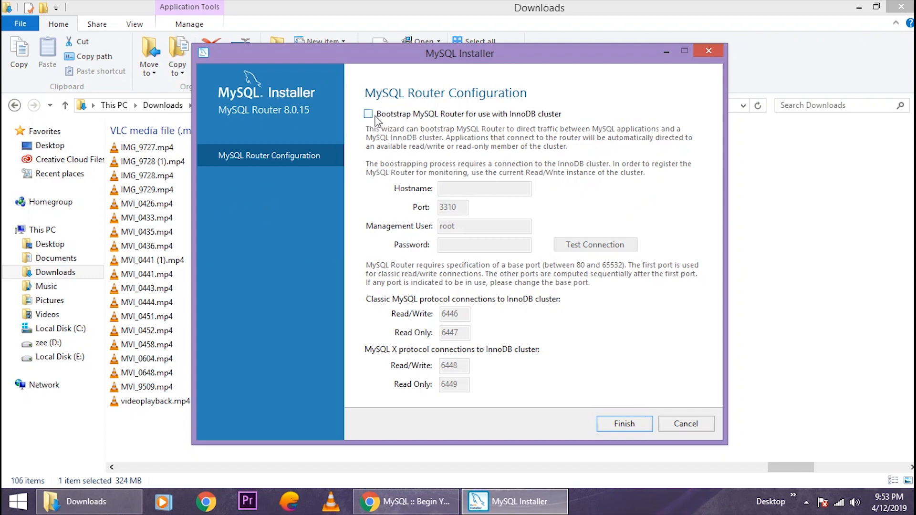
{"action": "left_click", "coordinate": [623, 424]}
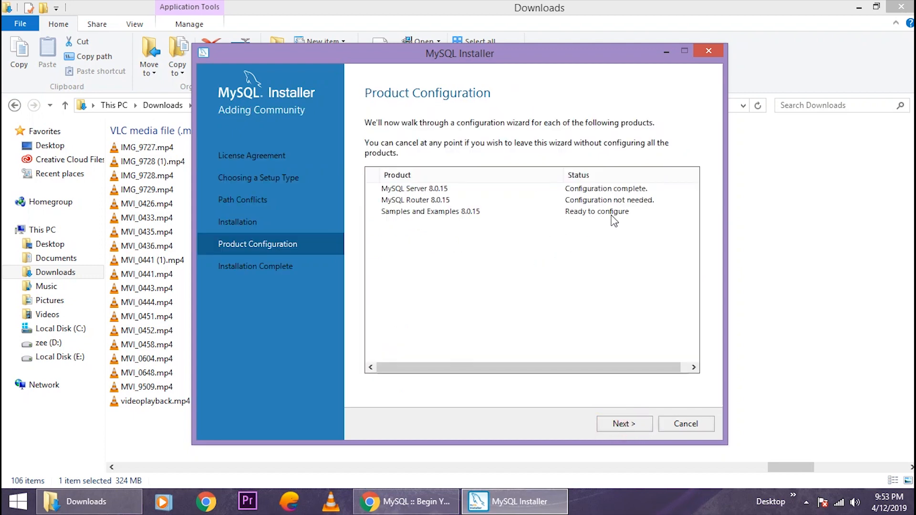
{"action": "left_click", "coordinate": [623, 424]}
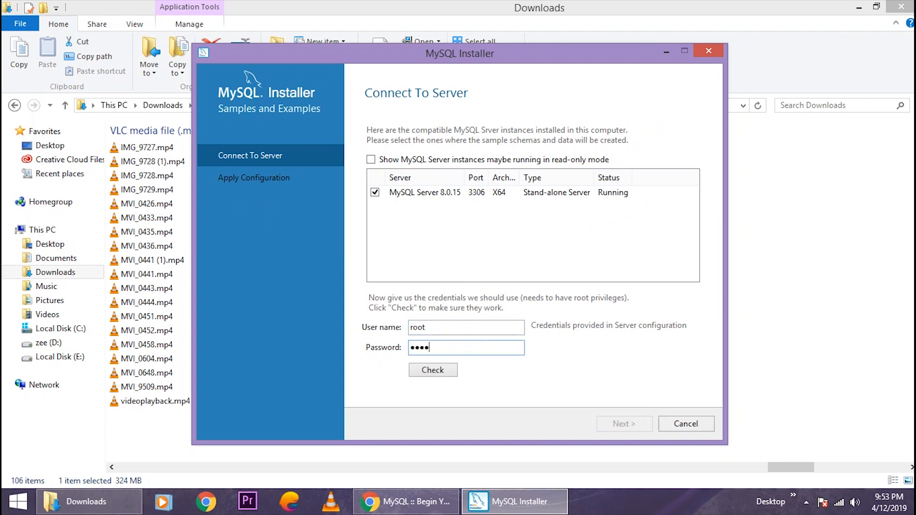
Verify the root connection to the server and execute the Samples and Examples configuration.
{"action": "left_click", "coordinate": [432, 370]}
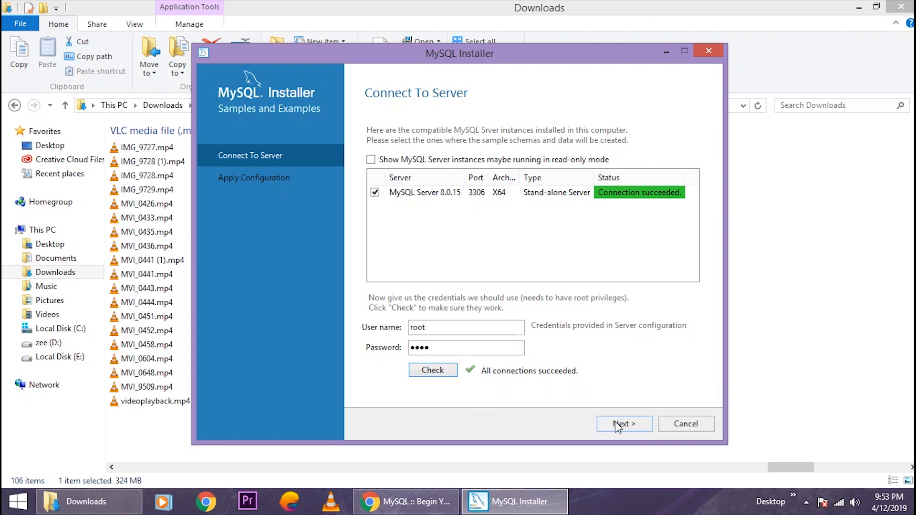
{"action": "left_click", "coordinate": [623, 424]}
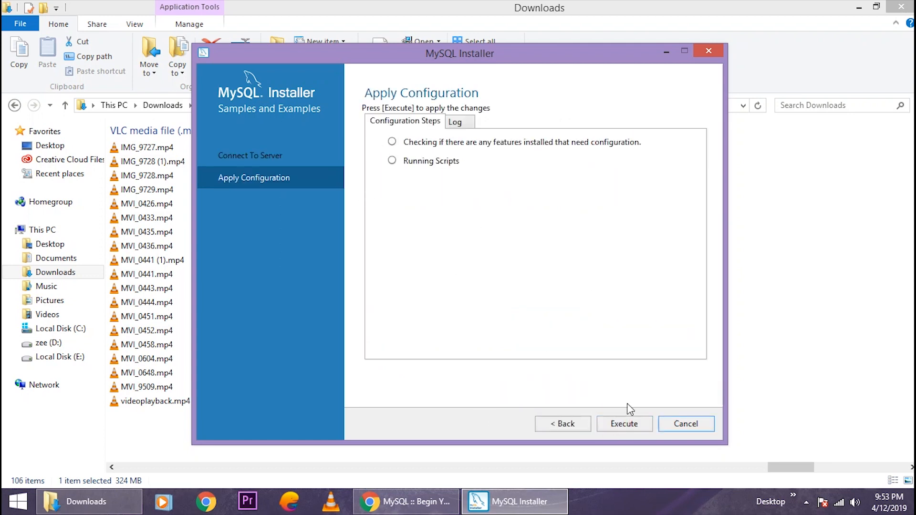
{"action": "left_click", "coordinate": [624, 423]}
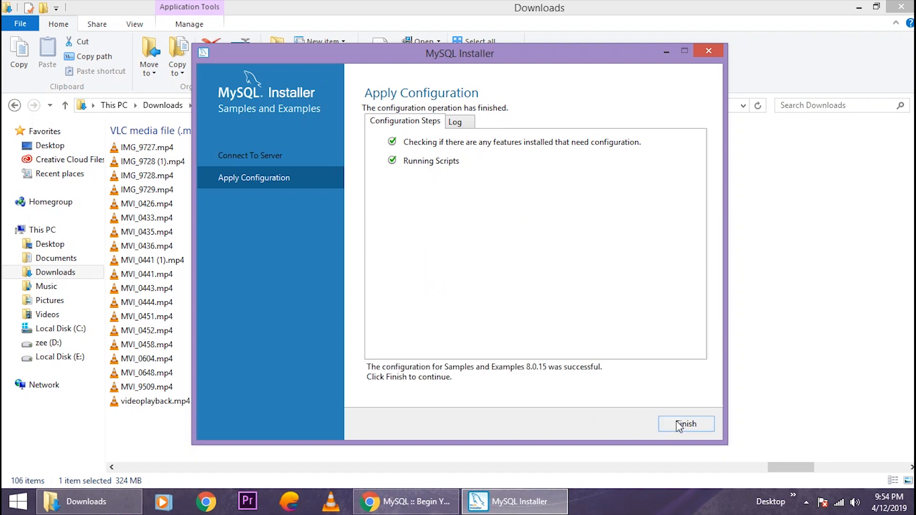
Finish the installation with 'Start MySQL Workbench after Setup' left checked.
{"action": "left_click", "coordinate": [685, 423]}
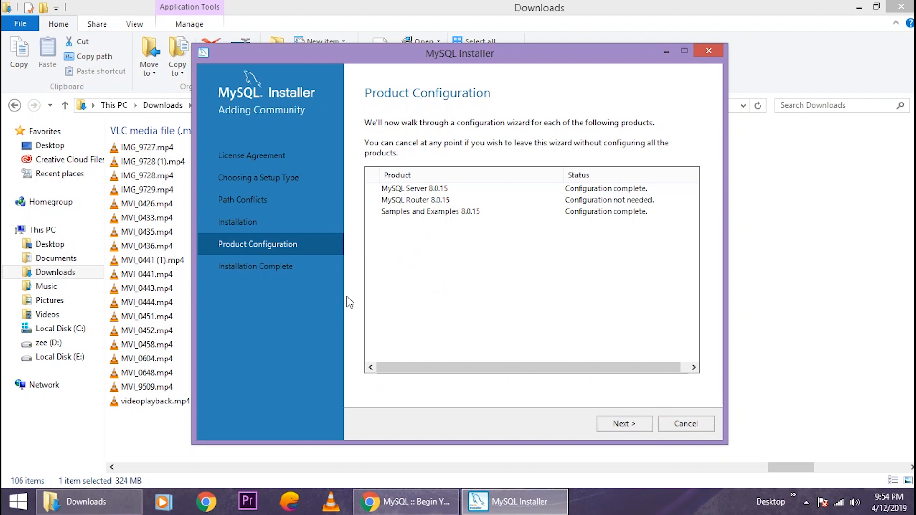
{"action": "left_click", "coordinate": [623, 424]}
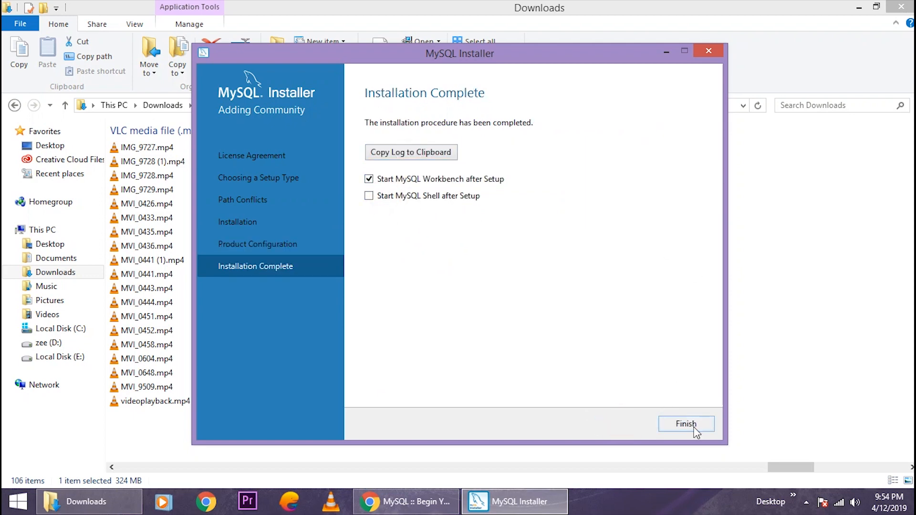
{"action": "left_click", "coordinate": [686, 423]}
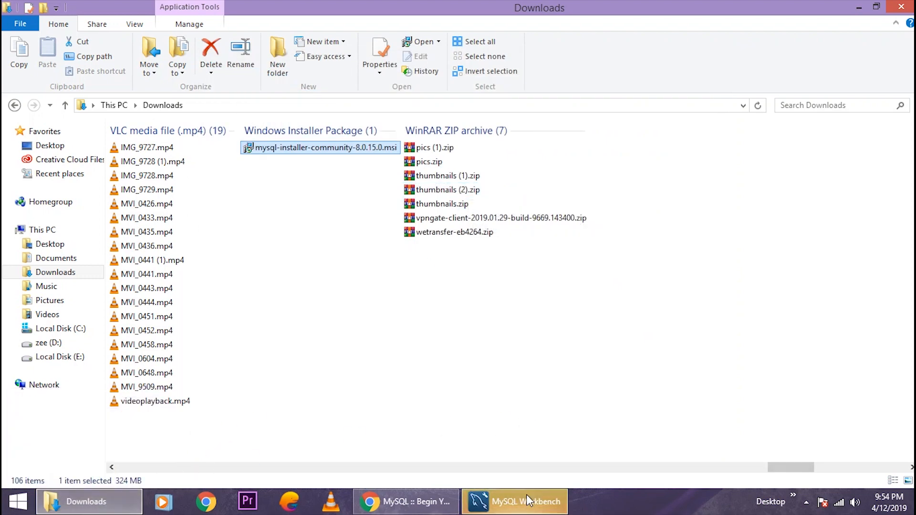
Bring MySQL Workbench forward to its welcome screen listing Local instance MySQL80.
{"action": "left_click", "coordinate": [514, 502]}
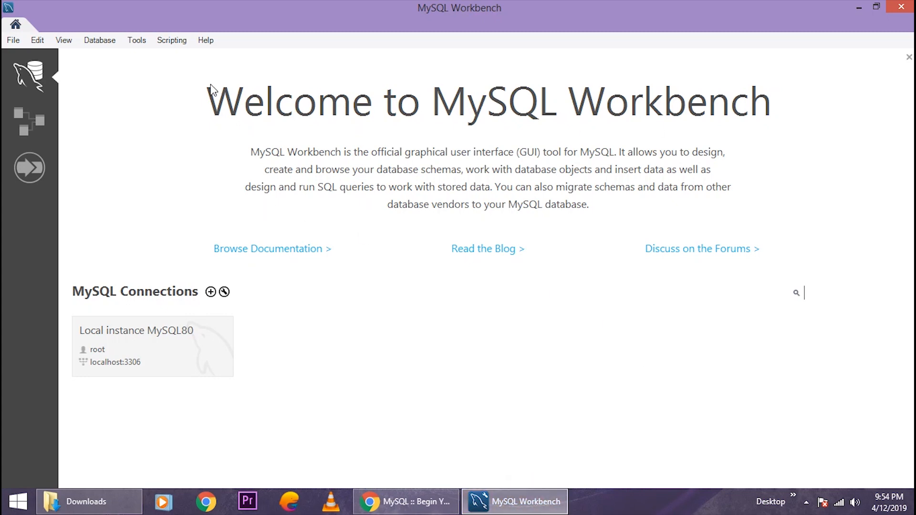
{"action": "mouse_move", "coordinate": [695, 111]}
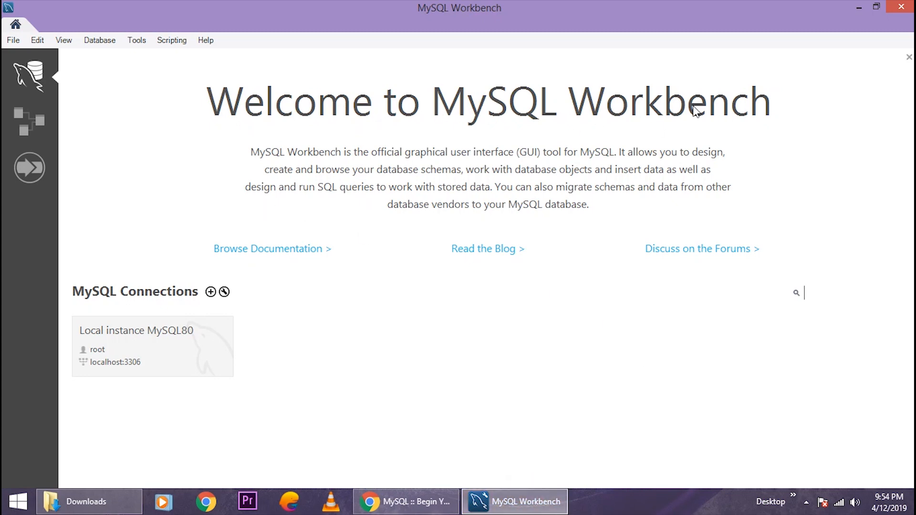
{"action": "left_click", "coordinate": [99, 40]}
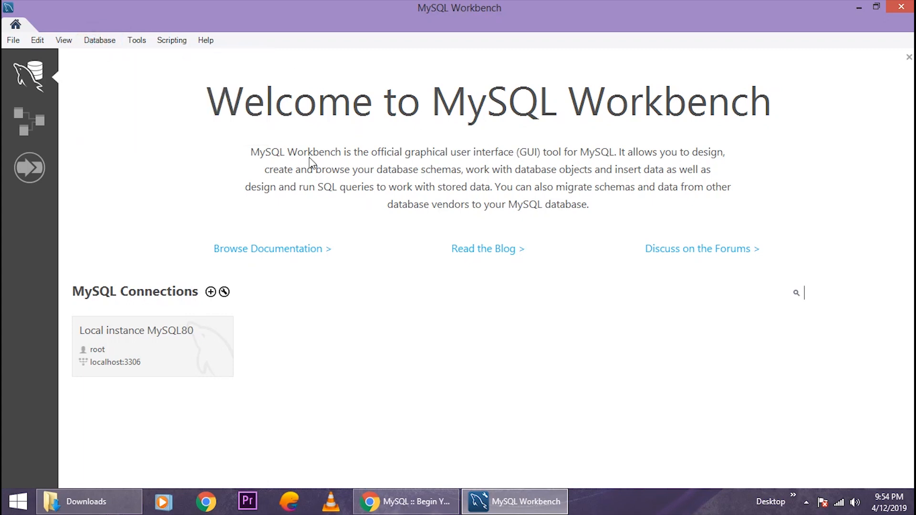
{"action": "mouse_move", "coordinate": [357, 109]}
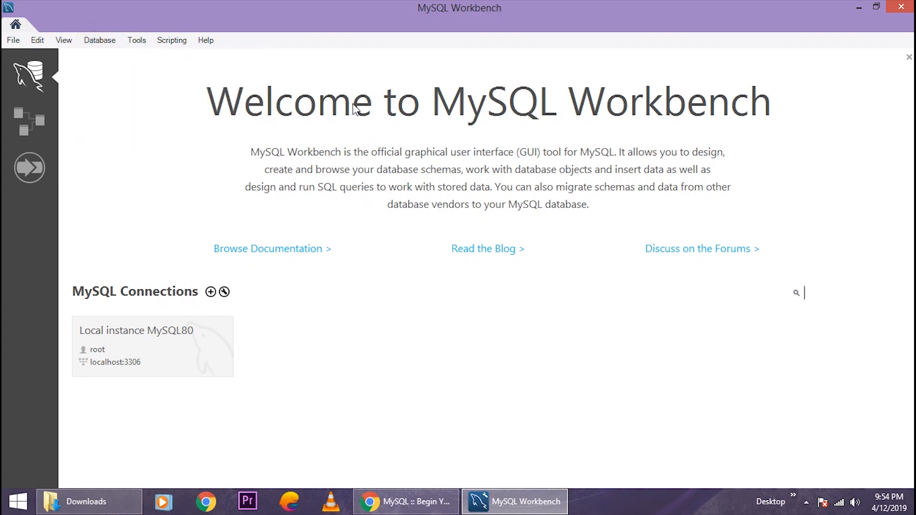
{"action": "mouse_move", "coordinate": [635, 177]}
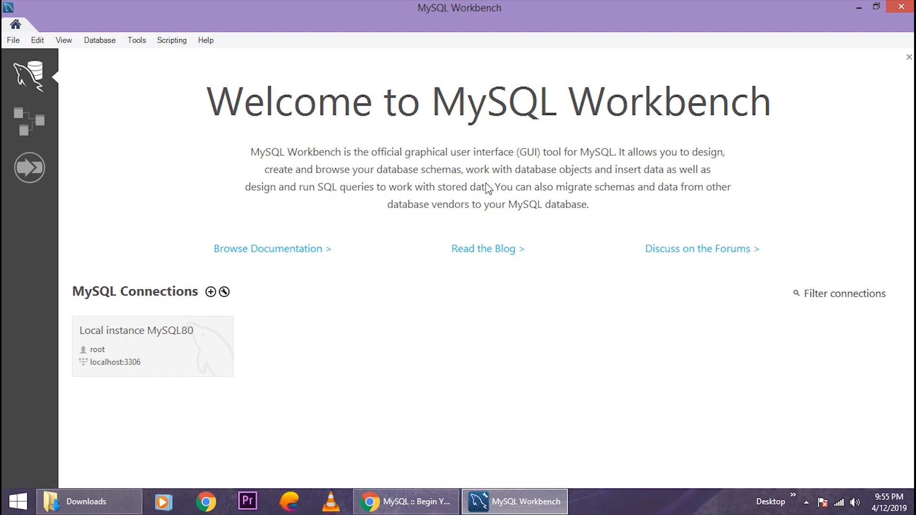
{"action": "mouse_move", "coordinate": [507, 176]}
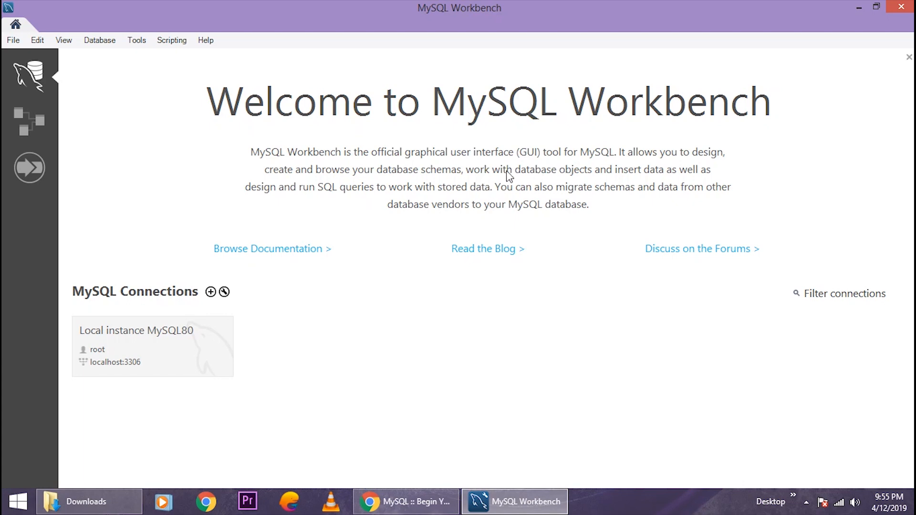
{"action": "mouse_move", "coordinate": [625, 250]}
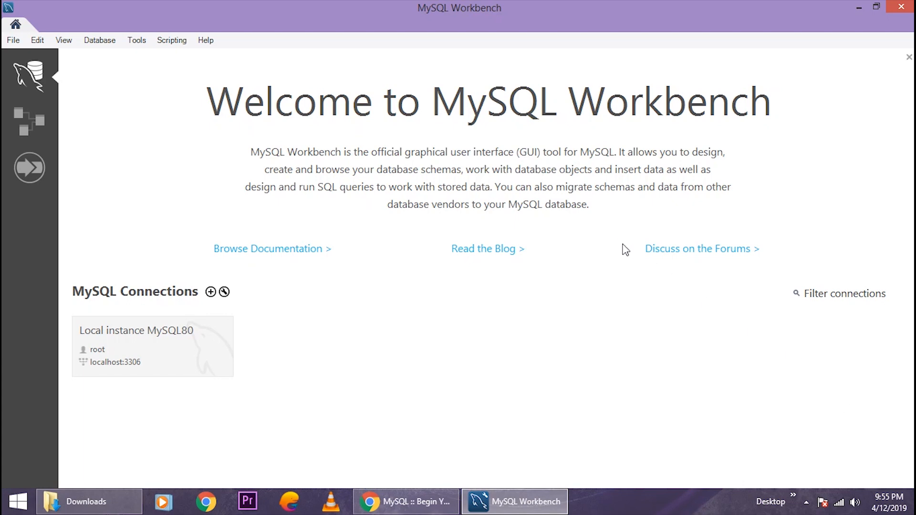
{"action": "mouse_move", "coordinate": [809, 434]}
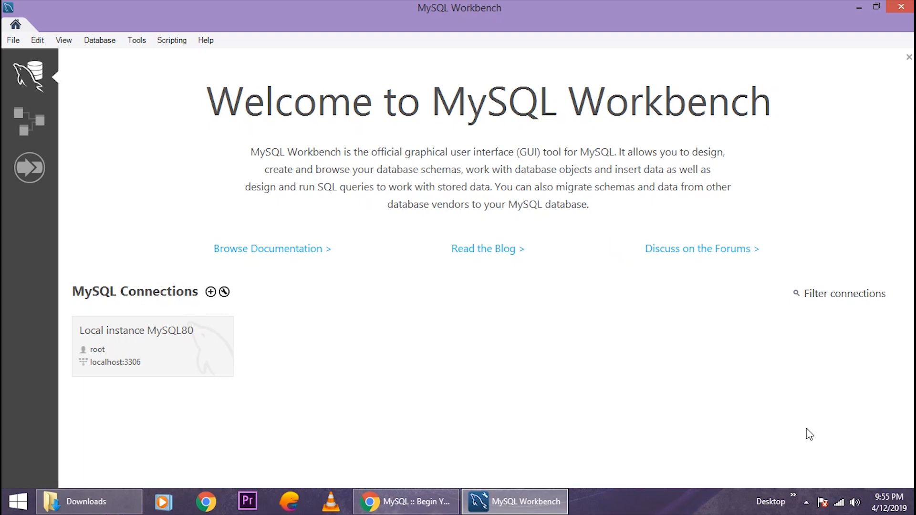